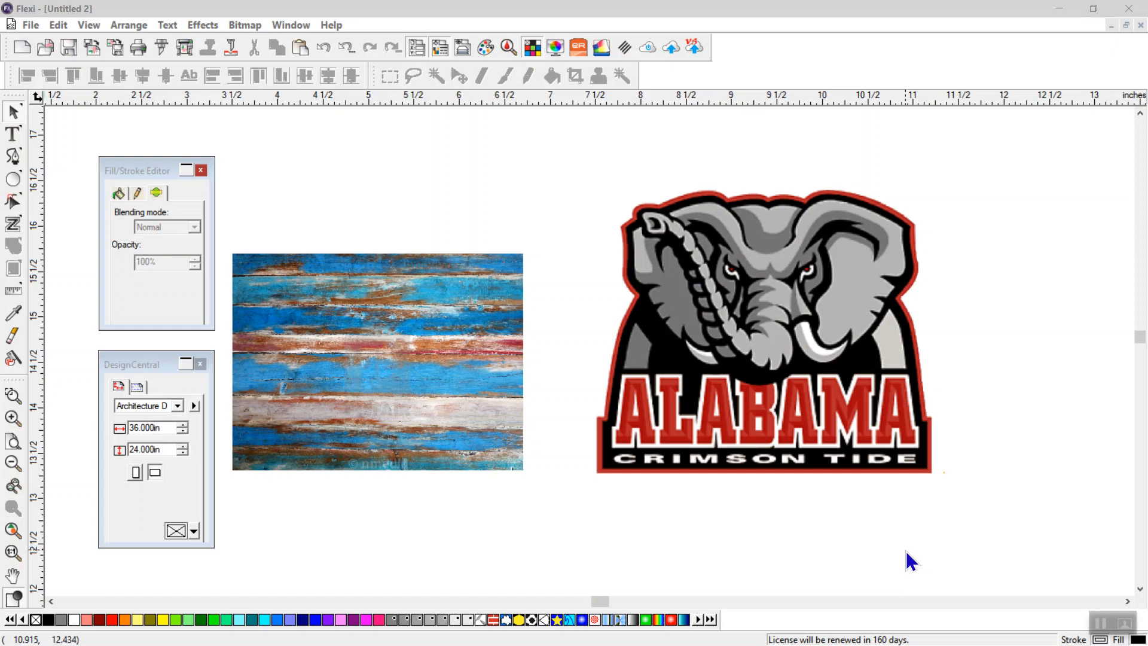
mouse_move(907, 557)
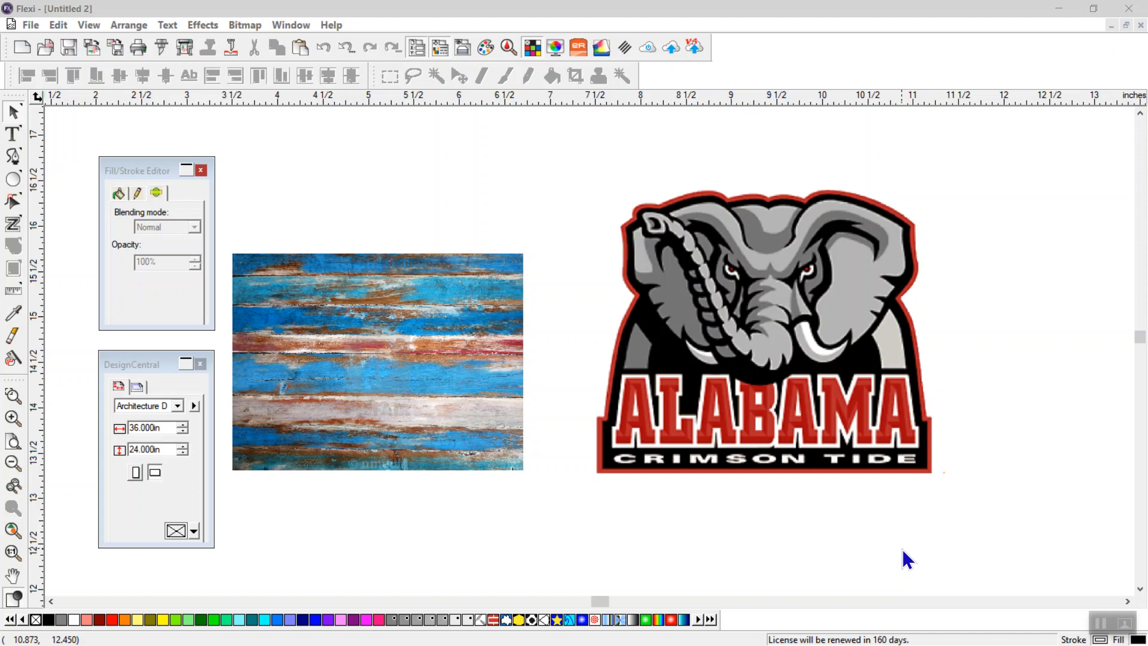
mouse_move(872, 541)
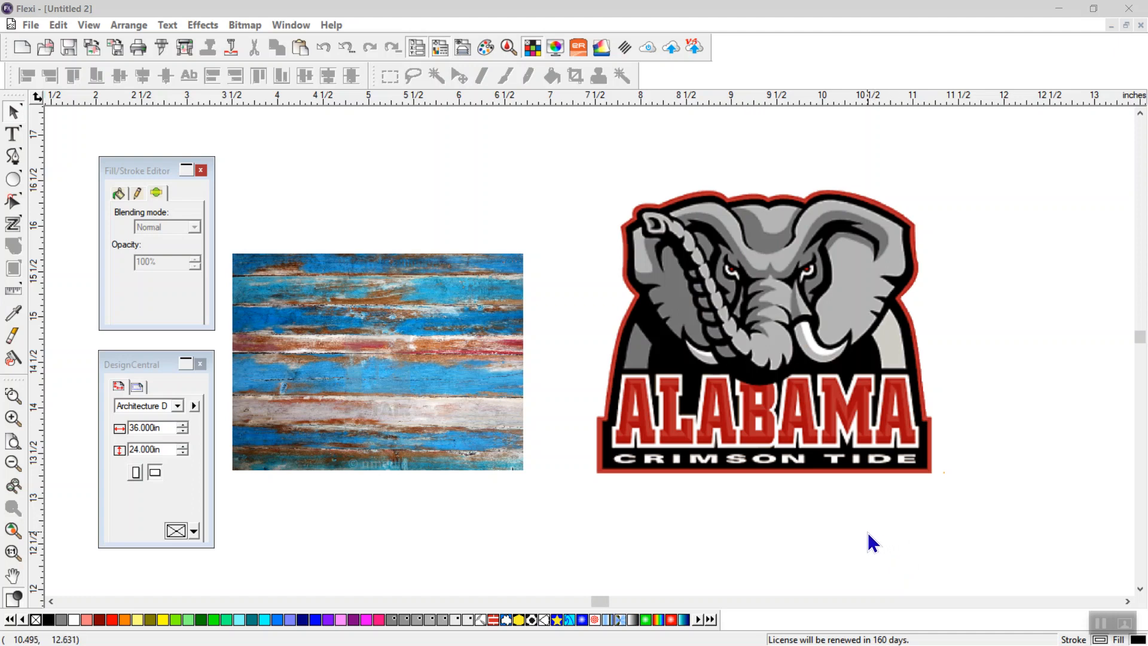
mouse_move(633, 519)
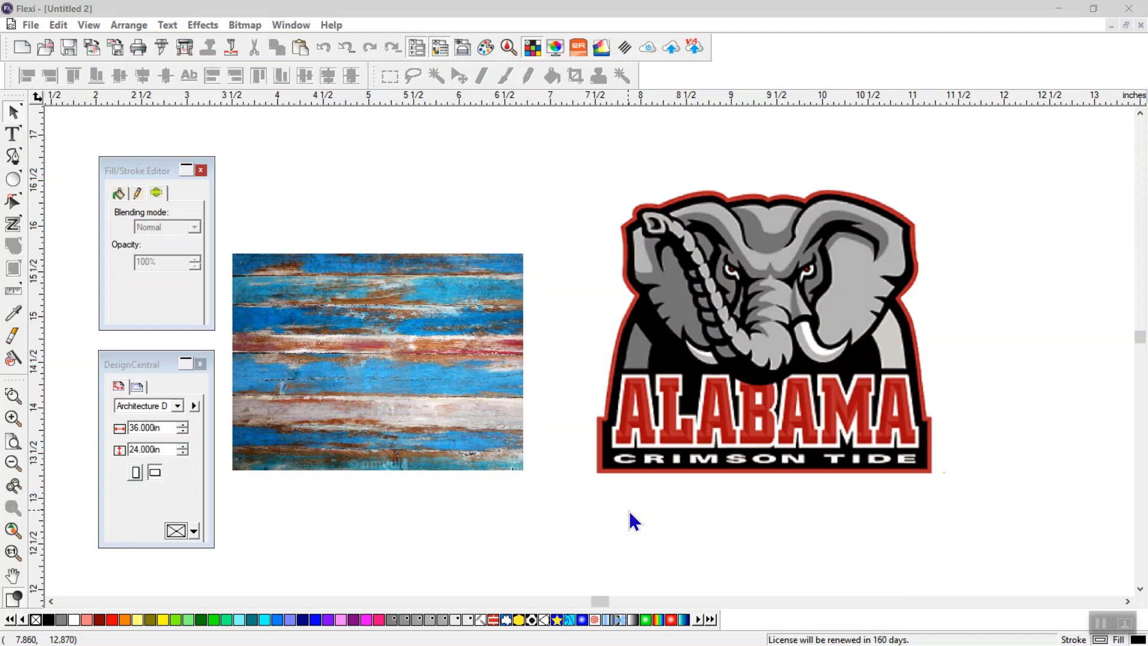
mouse_move(571, 548)
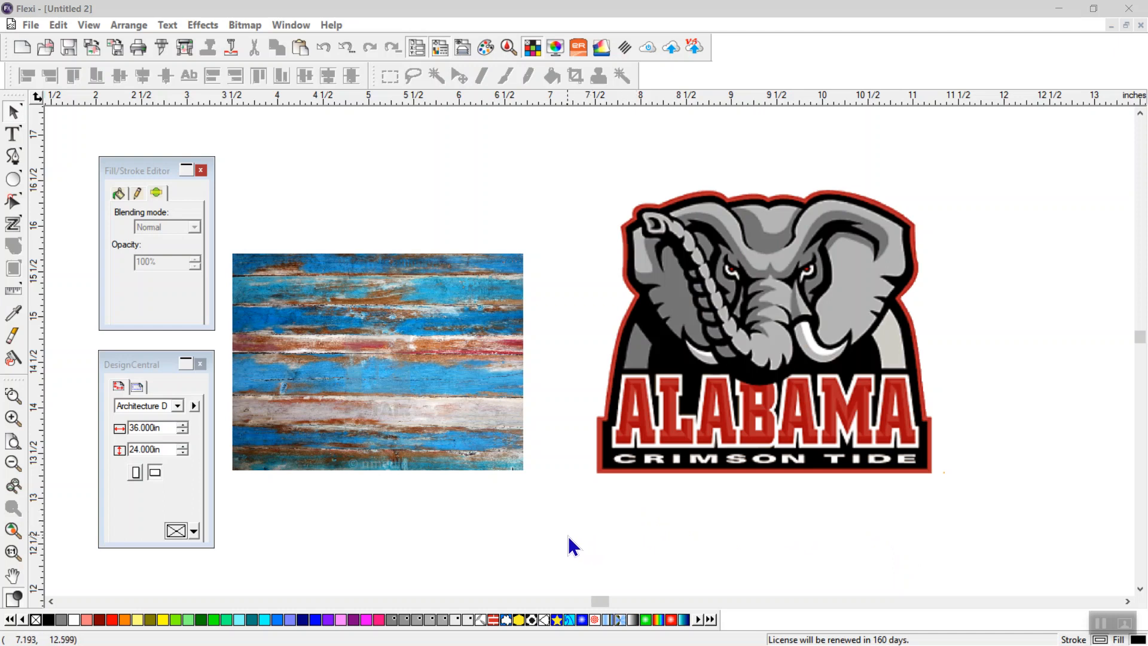
mouse_move(524, 527)
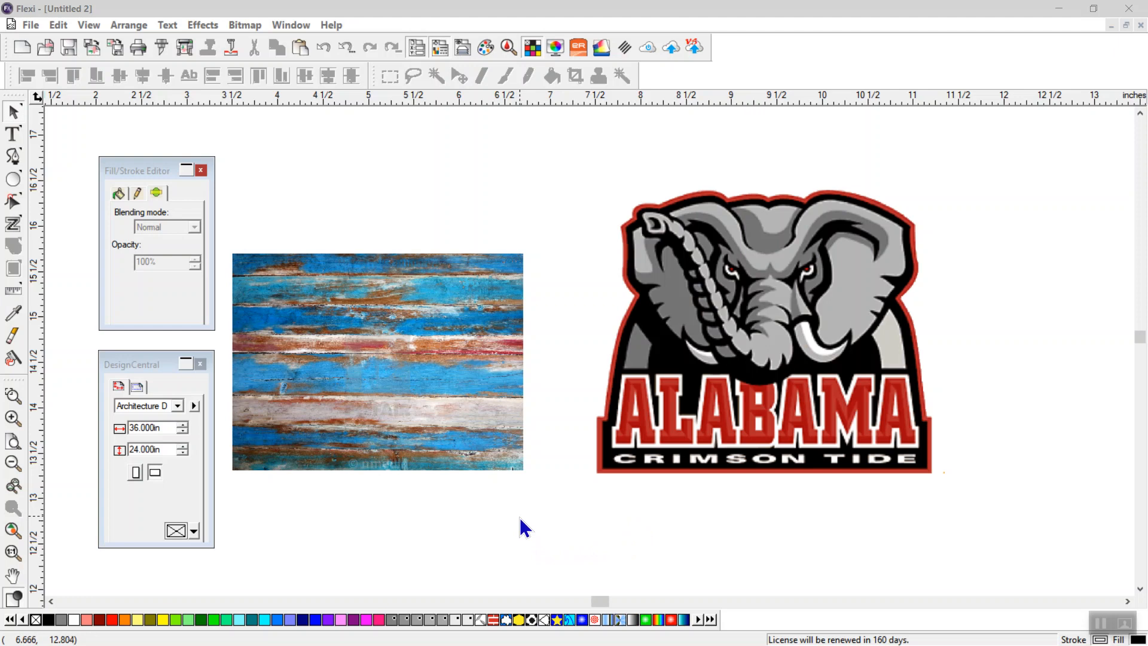
- Pick the elephant logo and blue wood texture images, then minimize the browser
left_click(728, 369)
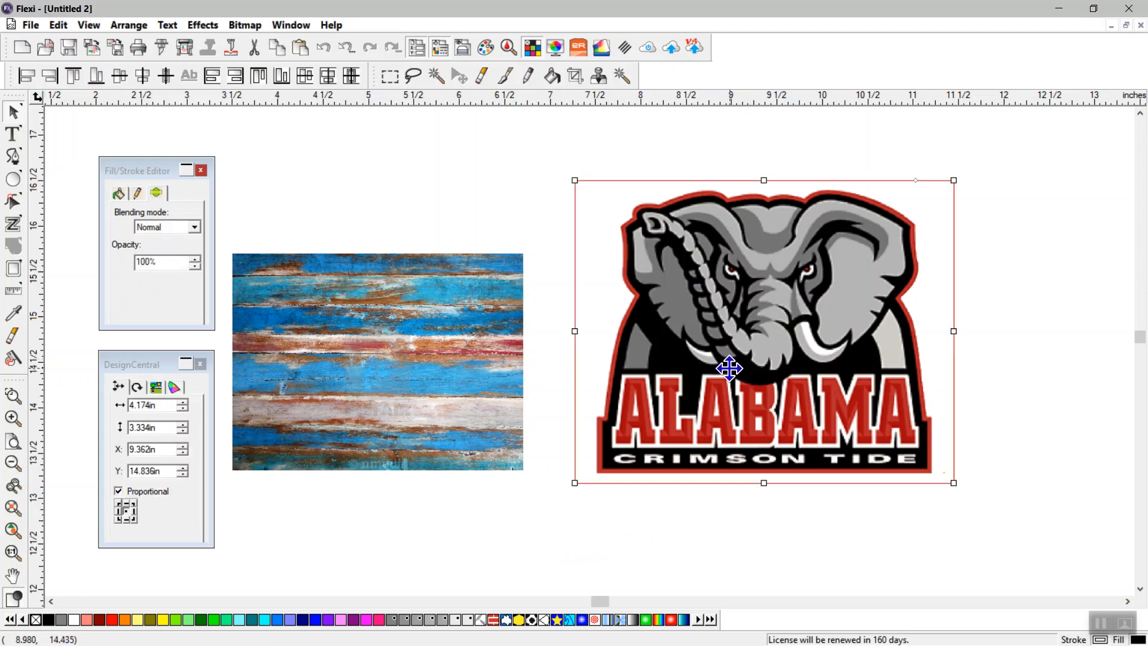
mouse_move(795, 238)
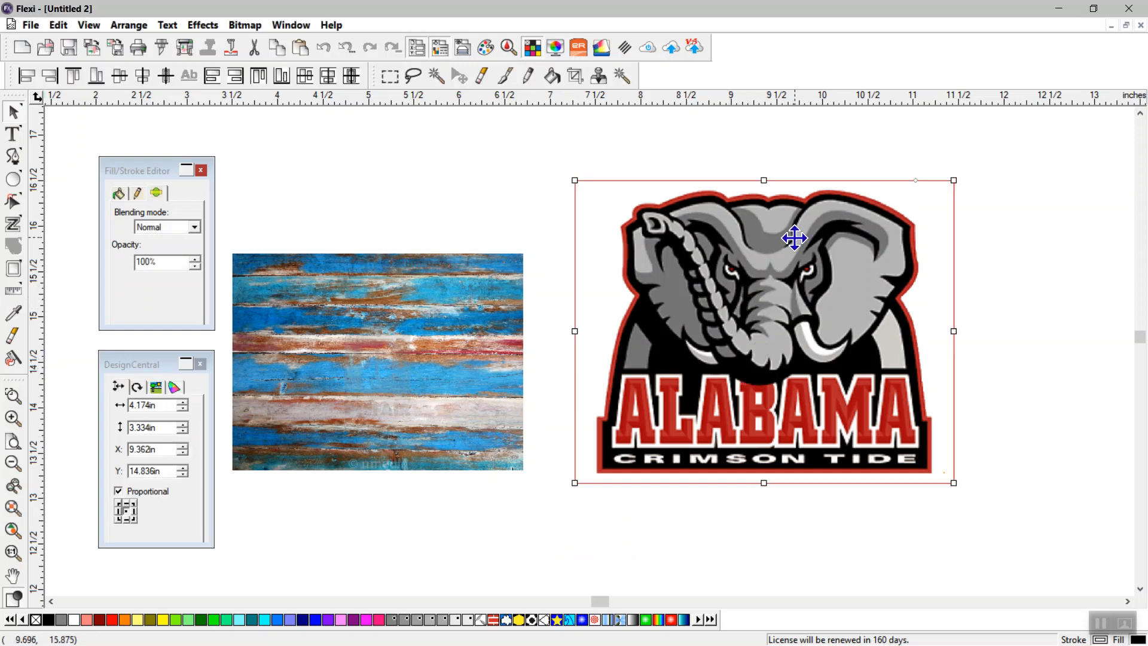
left_click(377, 359)
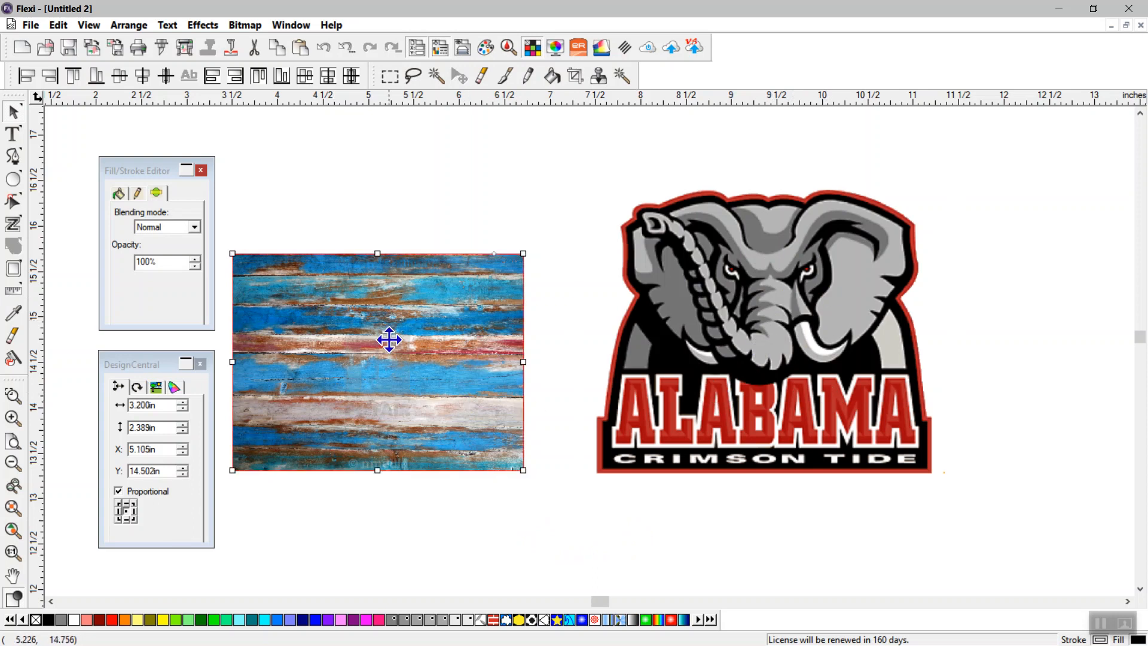
mouse_move(423, 296)
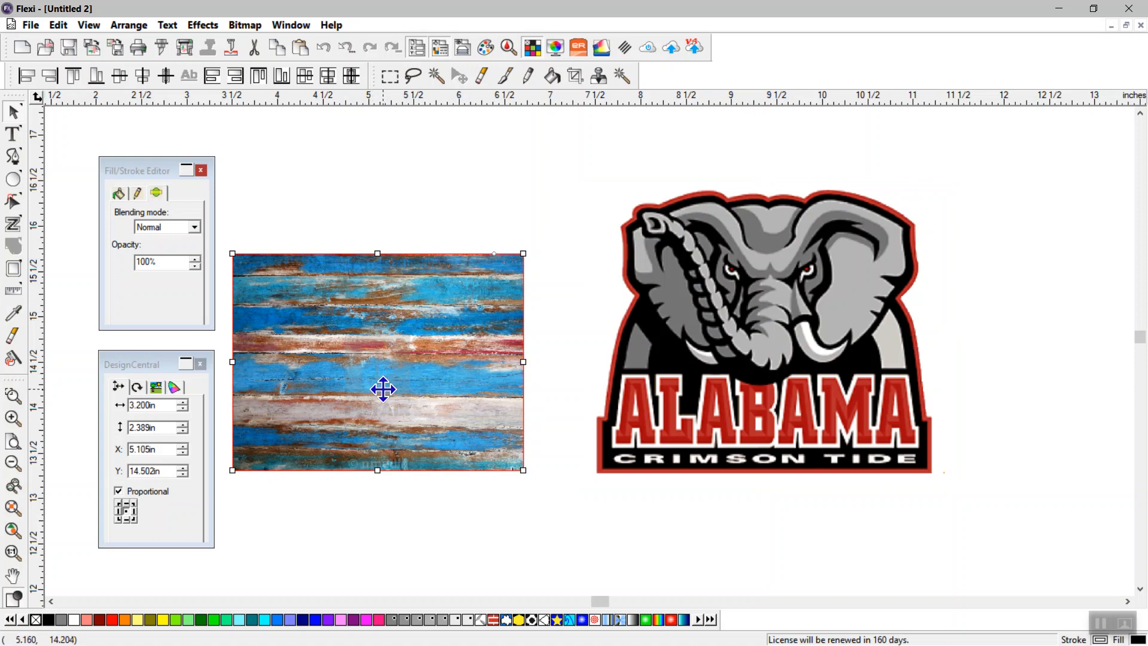
mouse_move(383, 389)
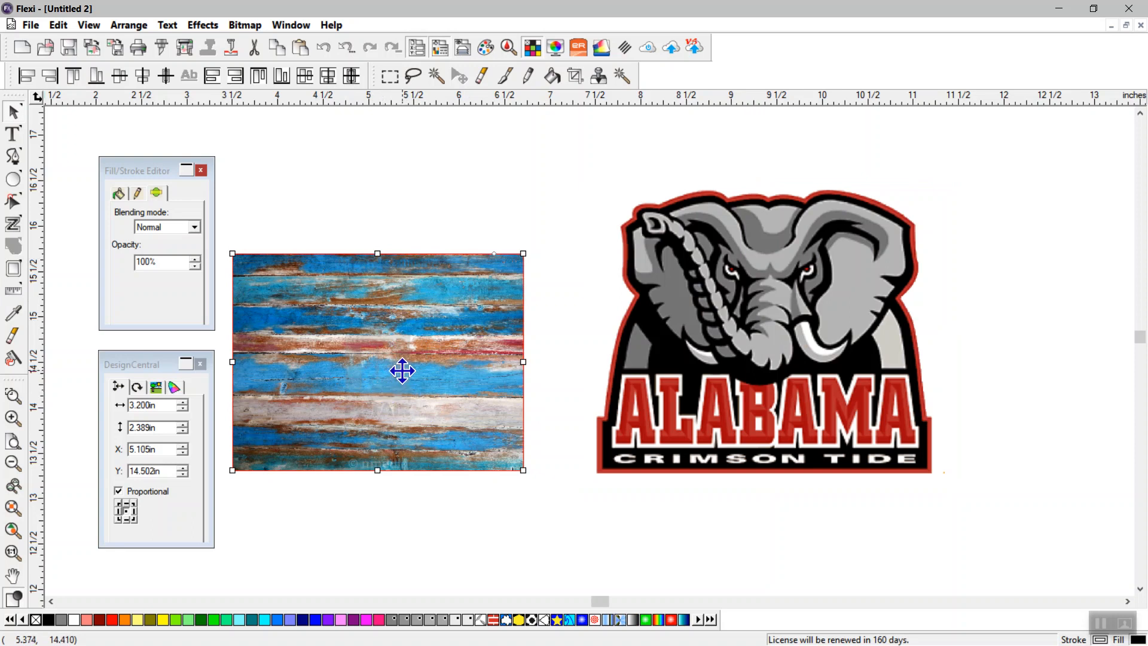
mouse_move(402, 369)
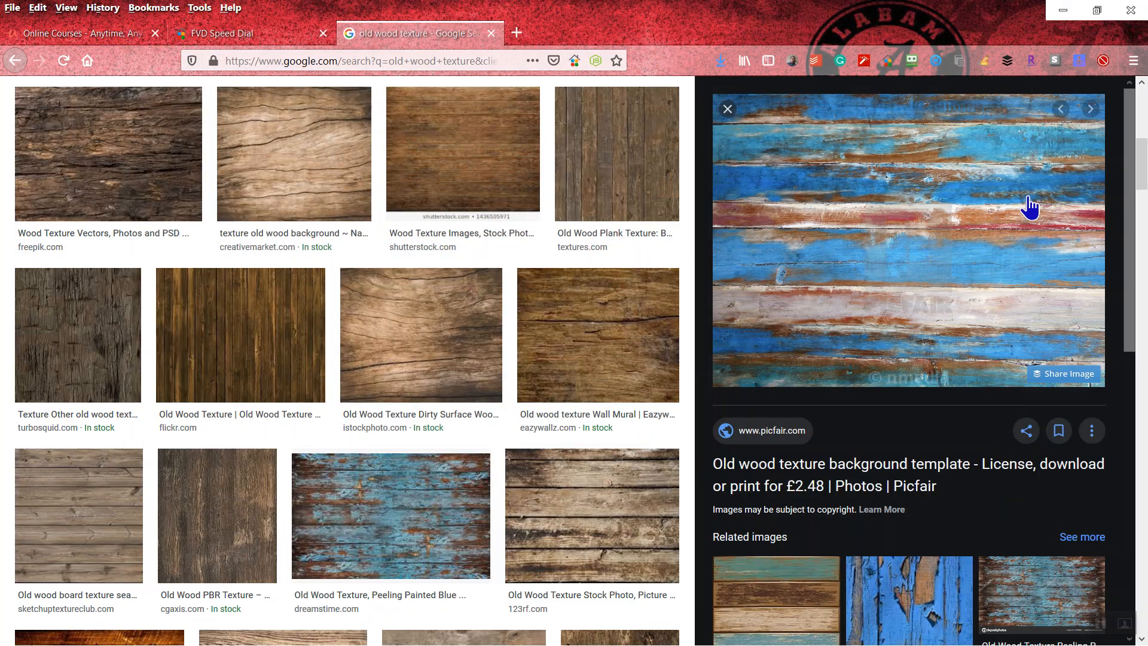
mouse_move(599, 153)
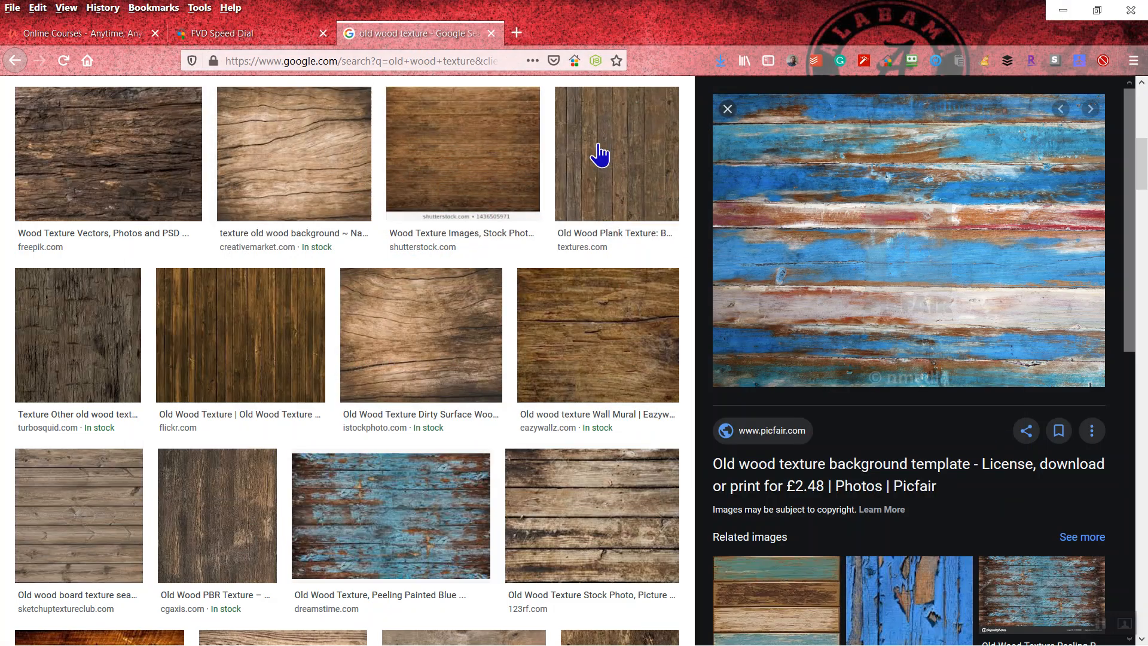
mouse_move(947, 216)
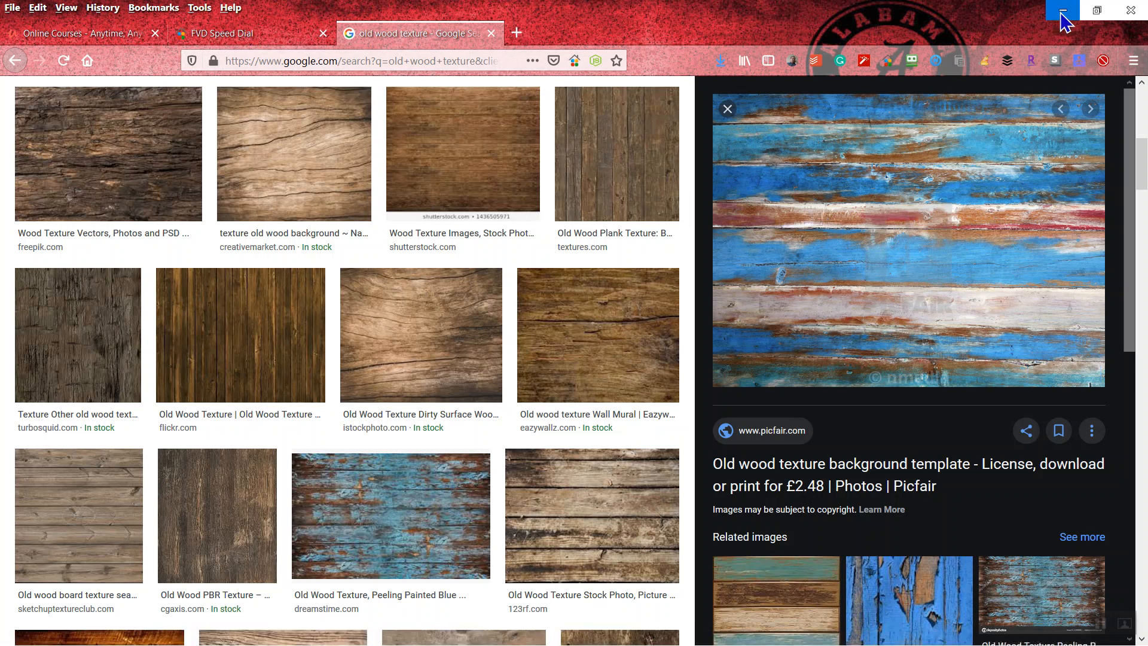
left_click(1060, 9)
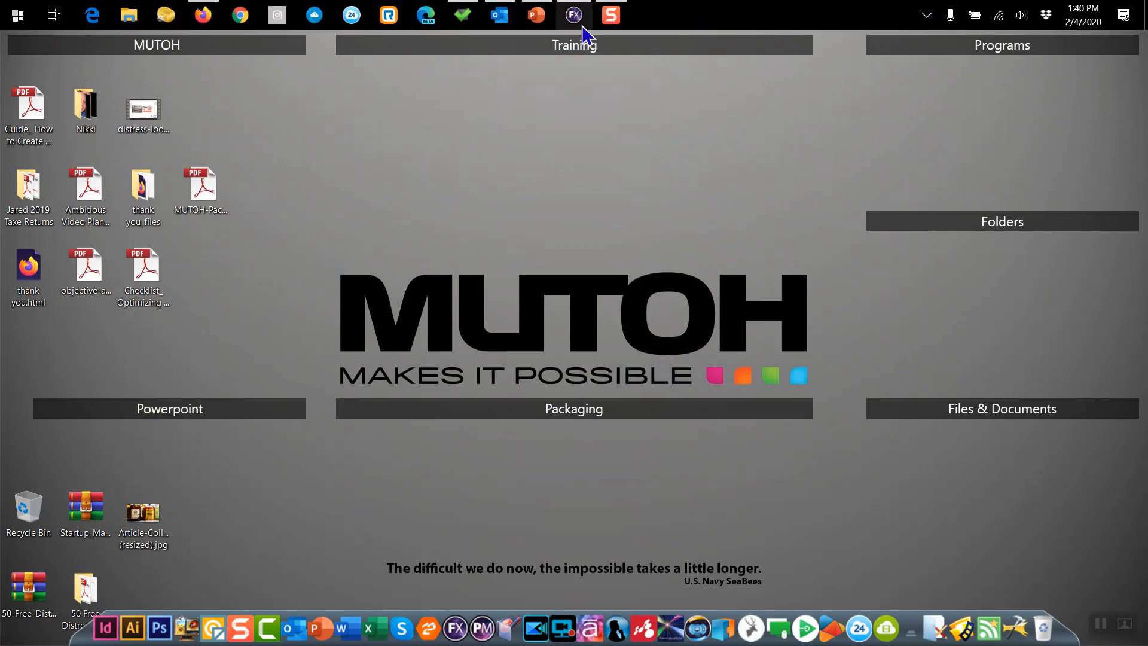
- Back in FlexiSign, resize the wood texture to 3.689 × 3.153 in beside the logo
left_click(575, 14)
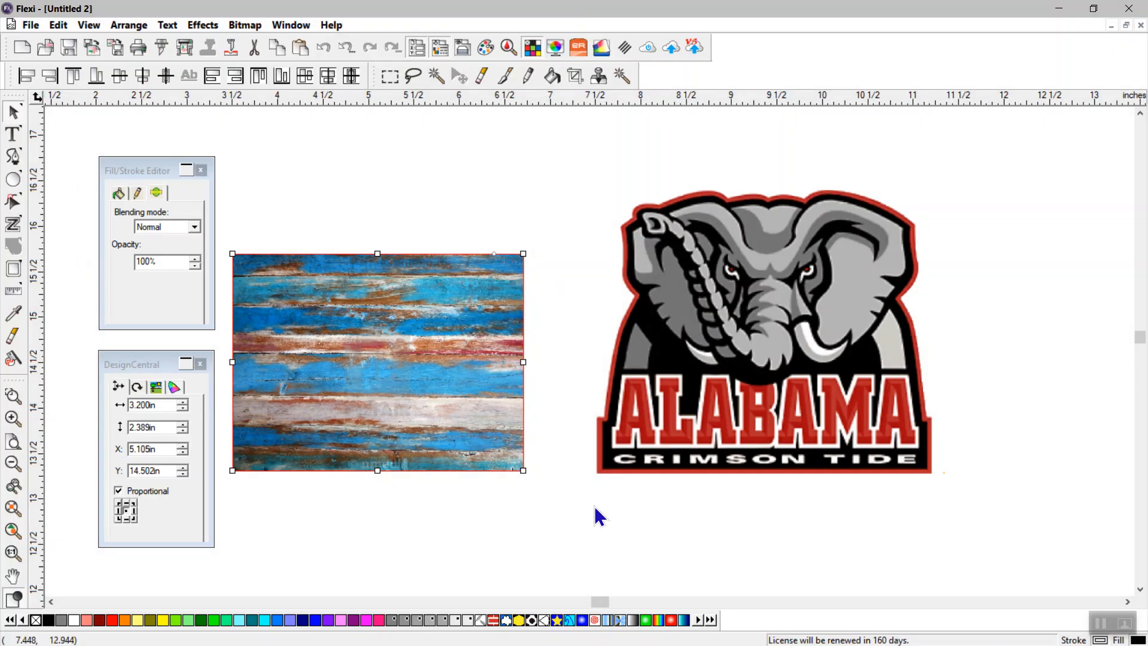
left_click(762, 330)
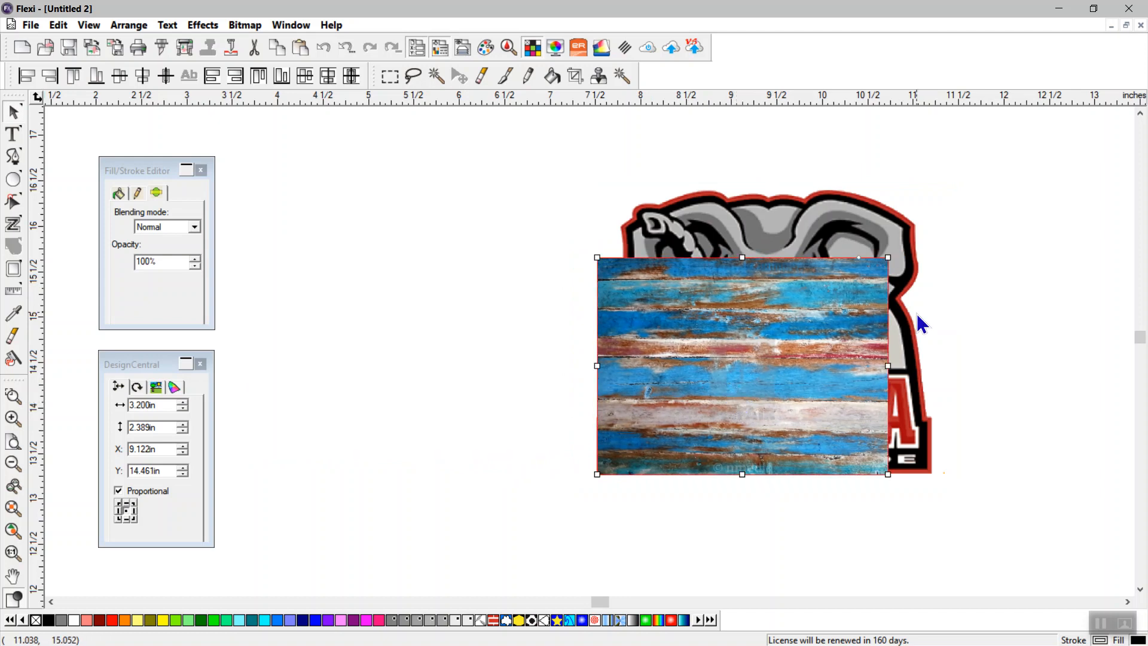
mouse_move(886, 257)
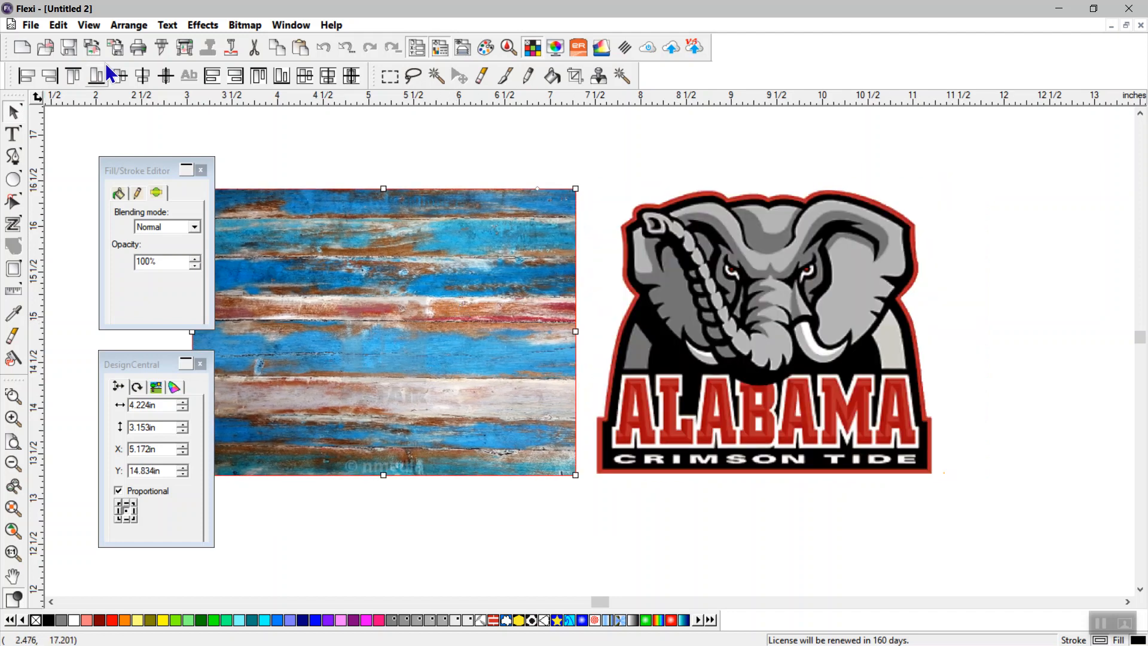
left_click(89, 25)
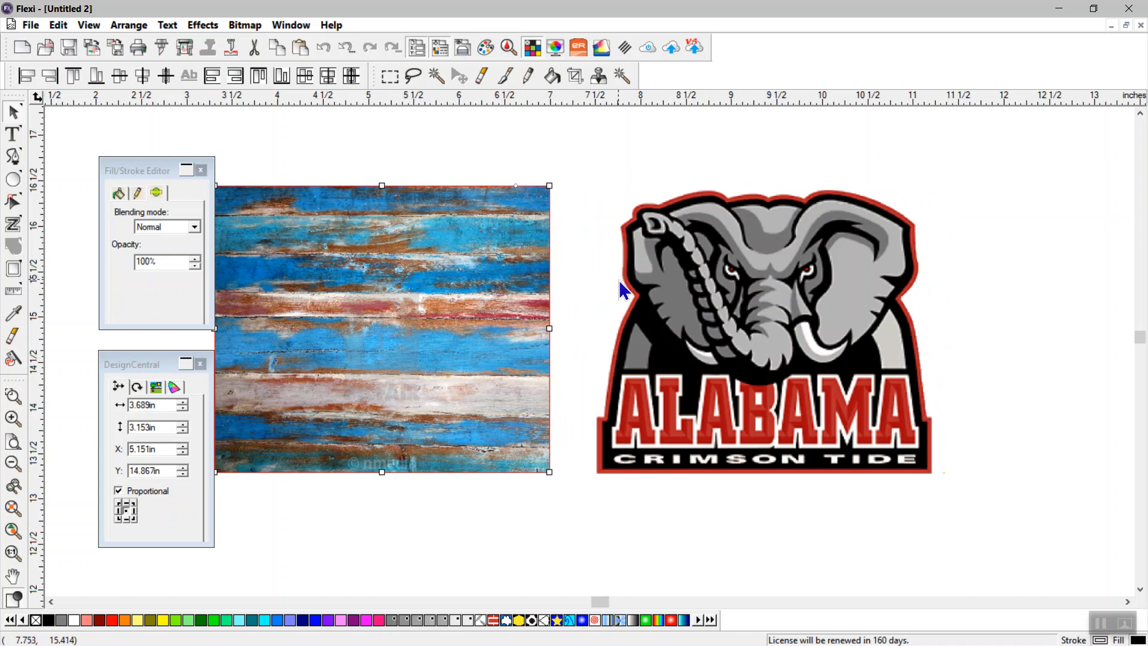
mouse_move(534, 313)
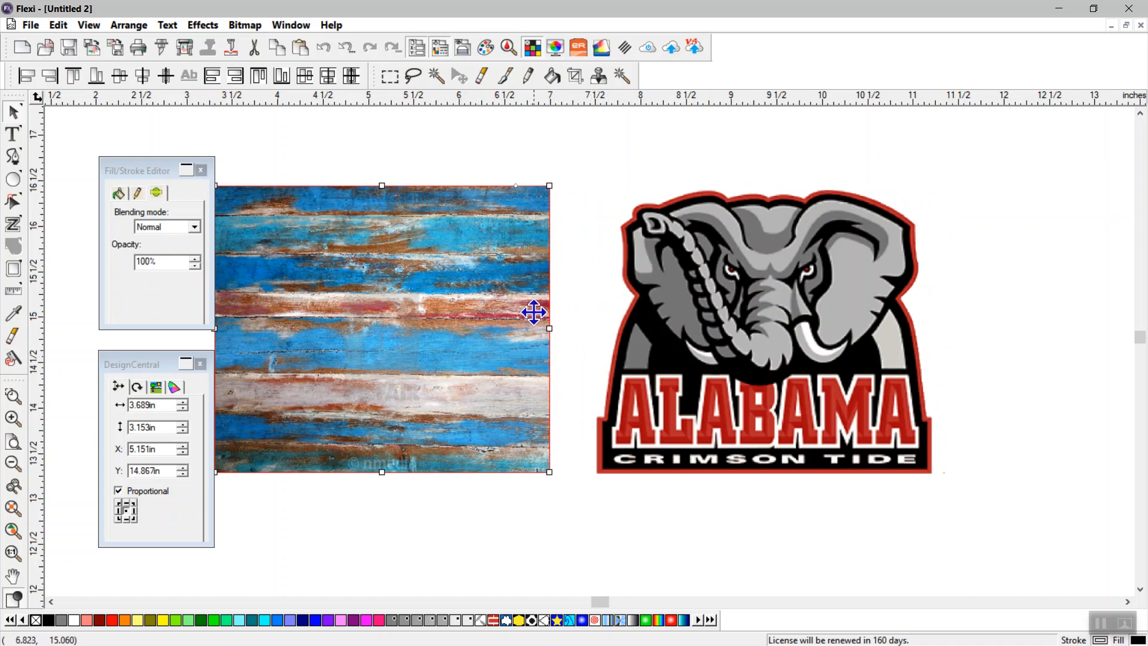
mouse_move(549, 555)
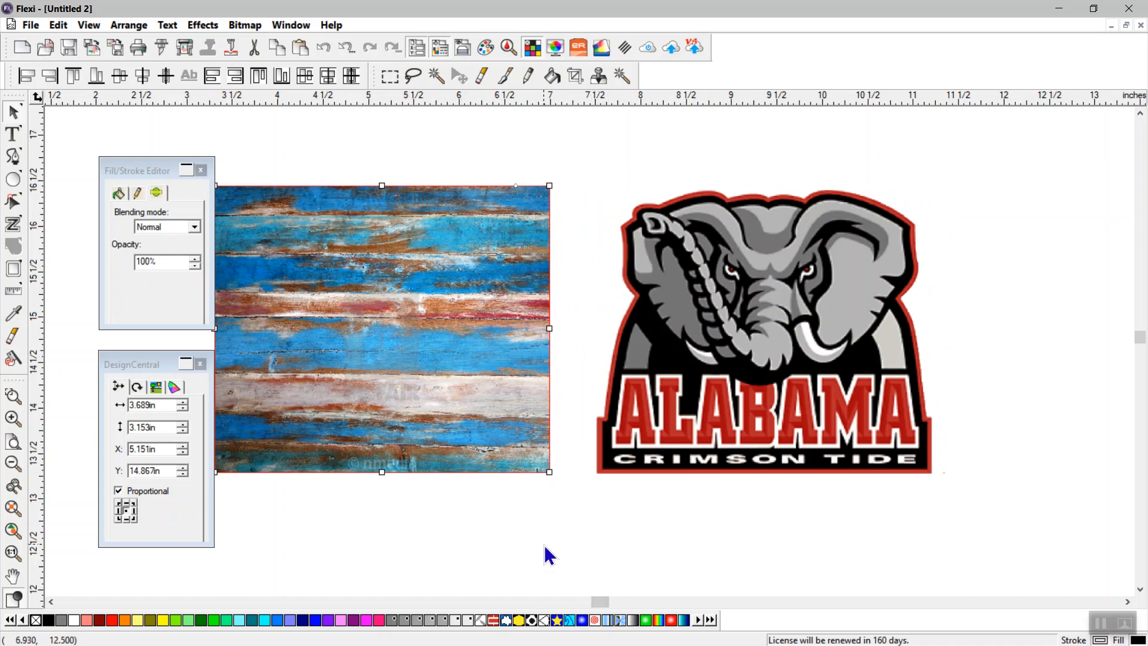
mouse_move(714, 293)
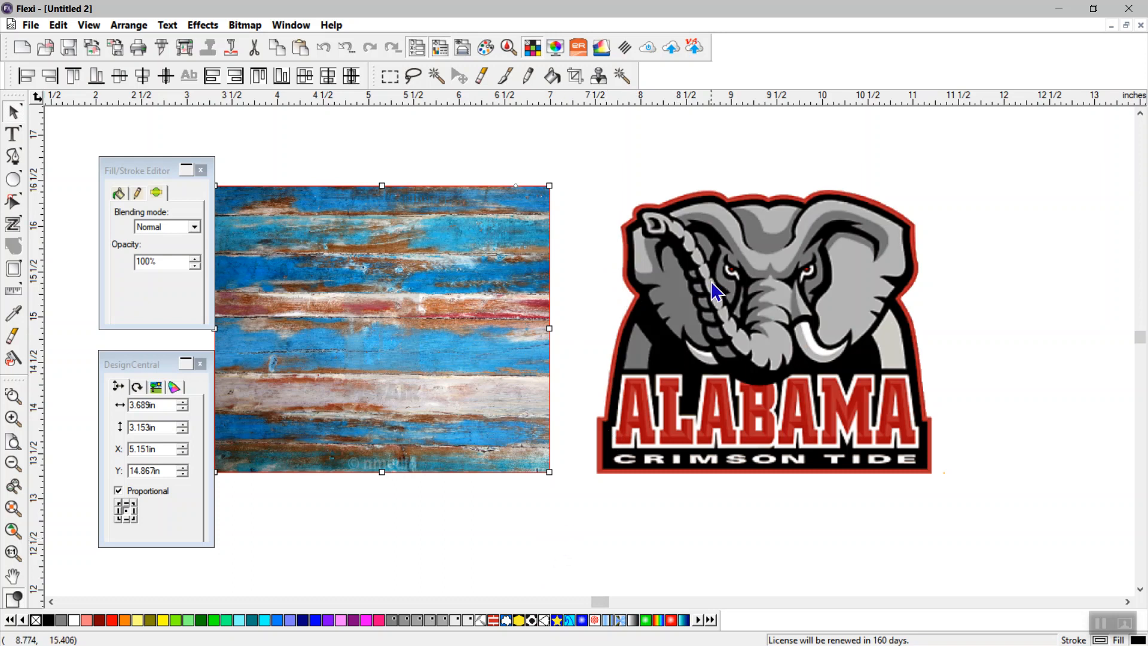
left_click(761, 285)
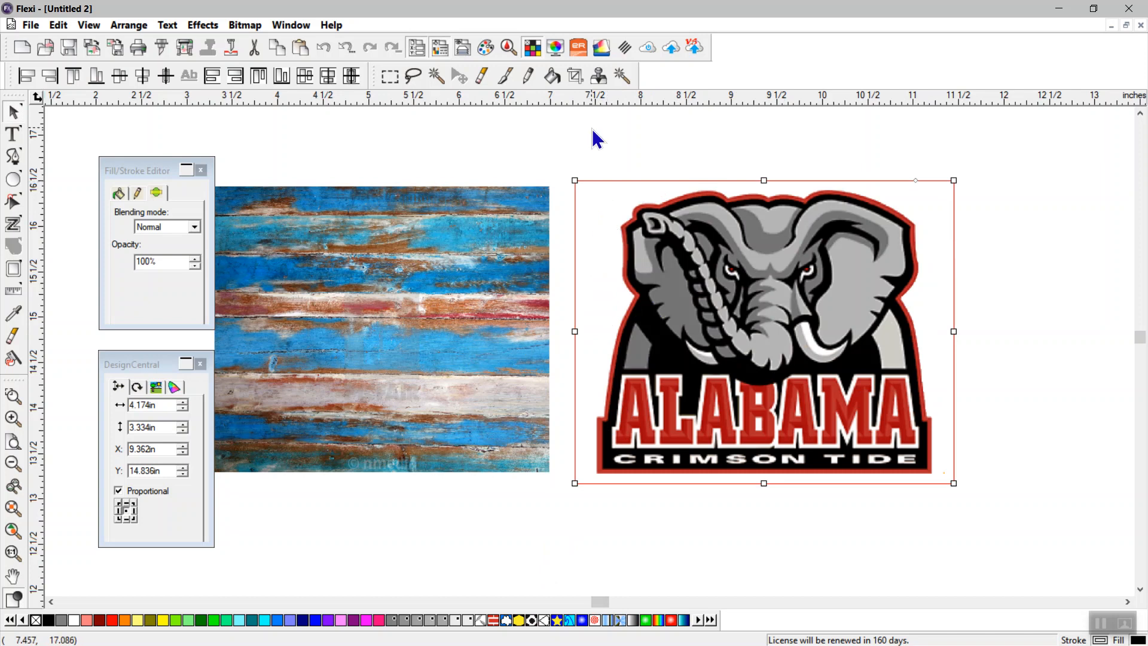
left_click(244, 24)
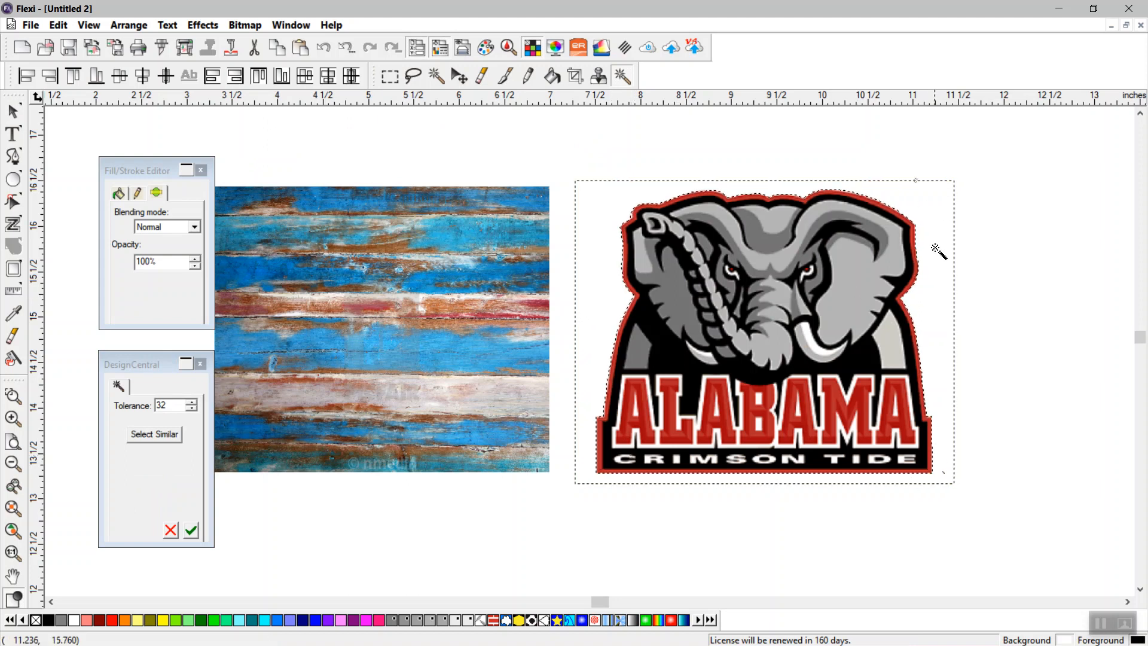
left_click(191, 531)
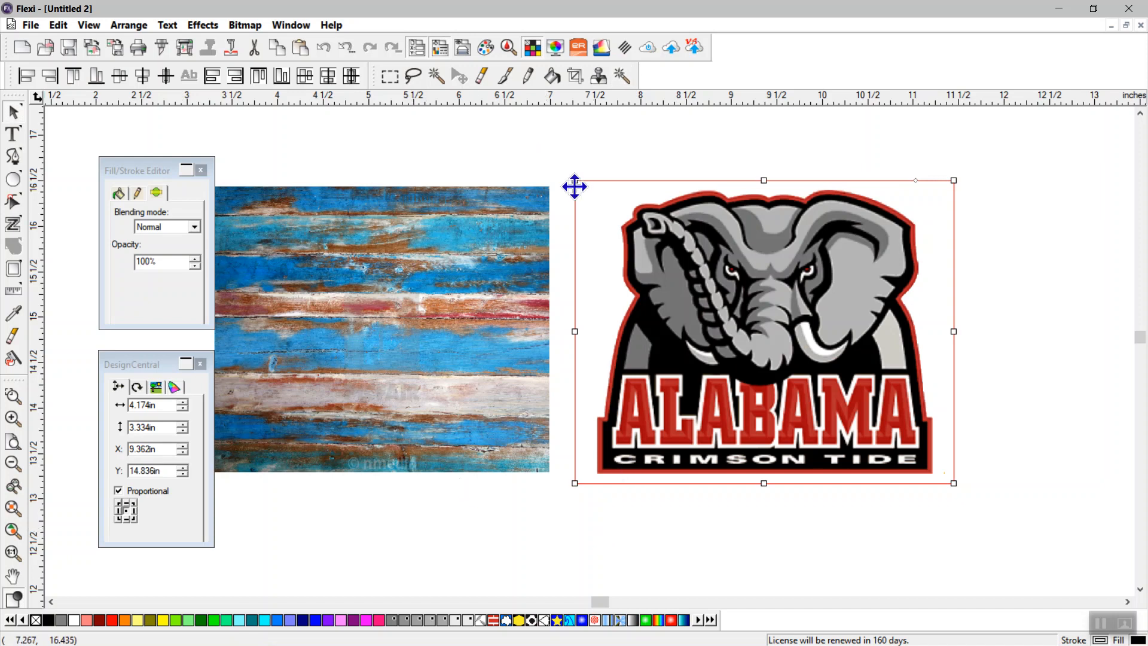
mouse_move(487, 590)
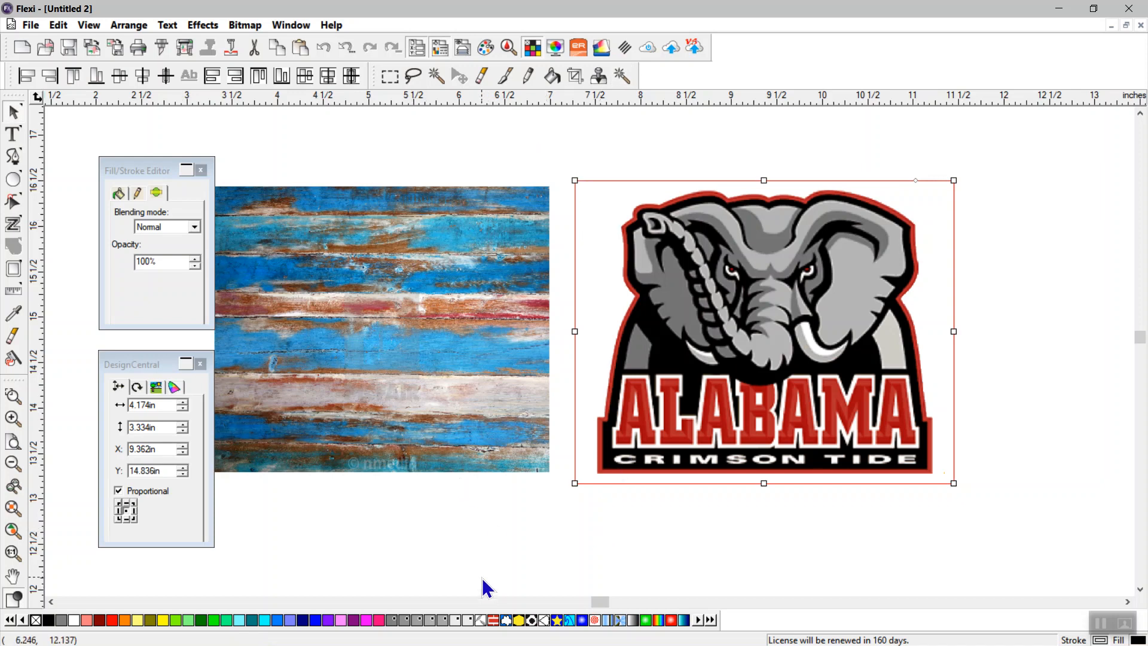
mouse_move(723, 316)
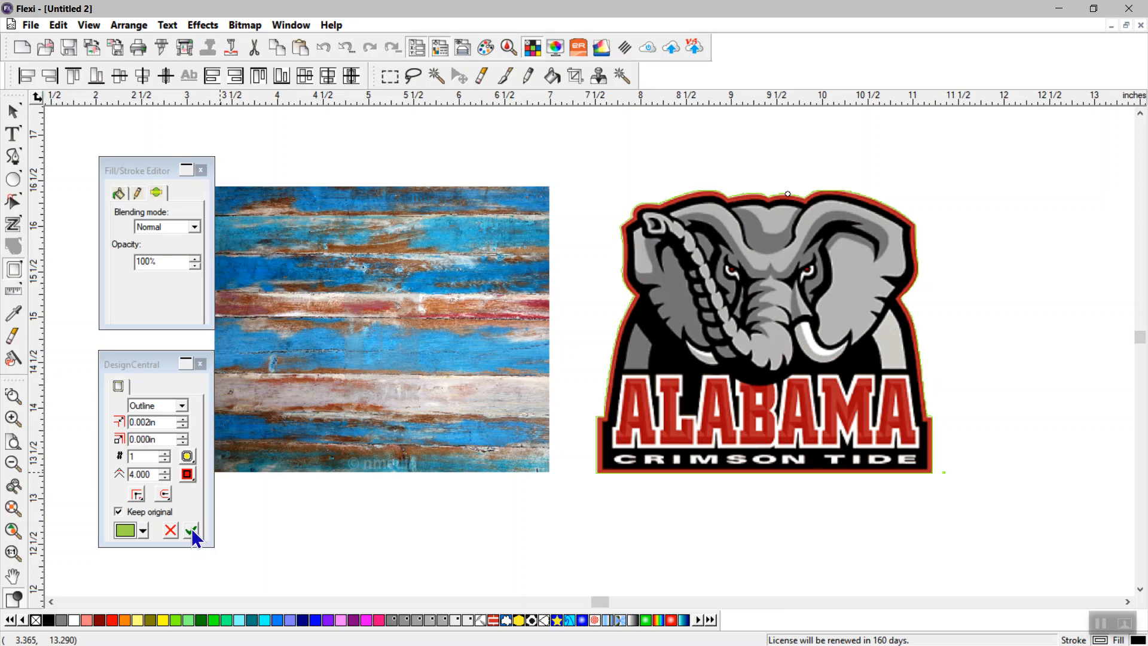
- Apply a green Outline contour at 0.002 in offset, keeping the original logo
left_click(193, 529)
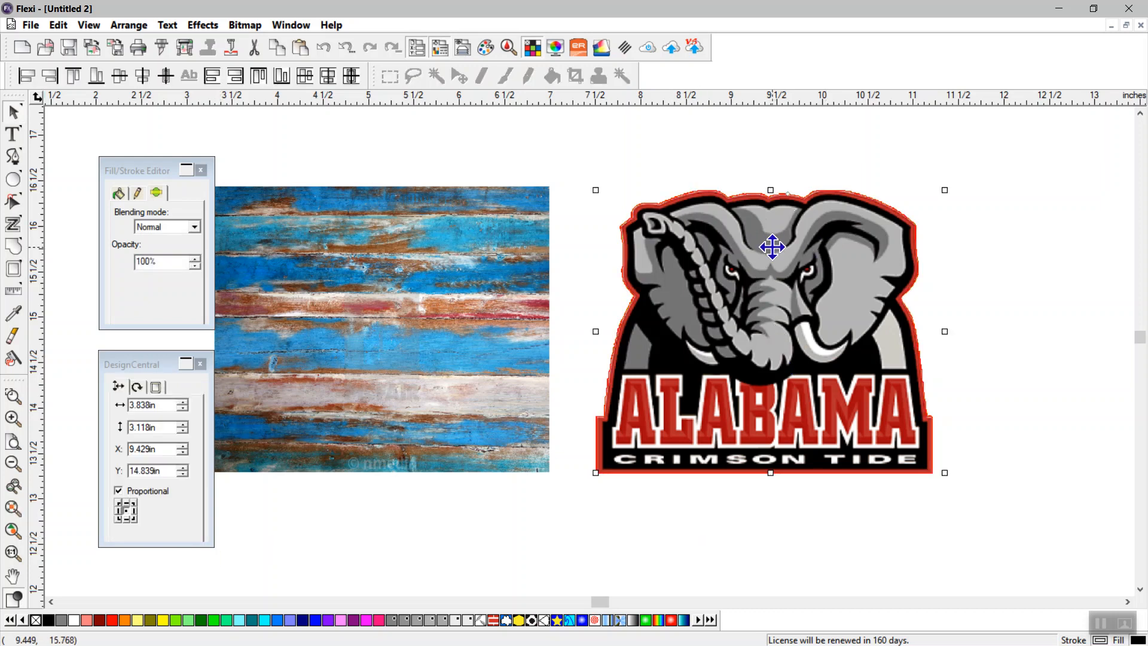
- Align both centers of the texture and green shape, and order the green shape To Front
right_click(770, 247)
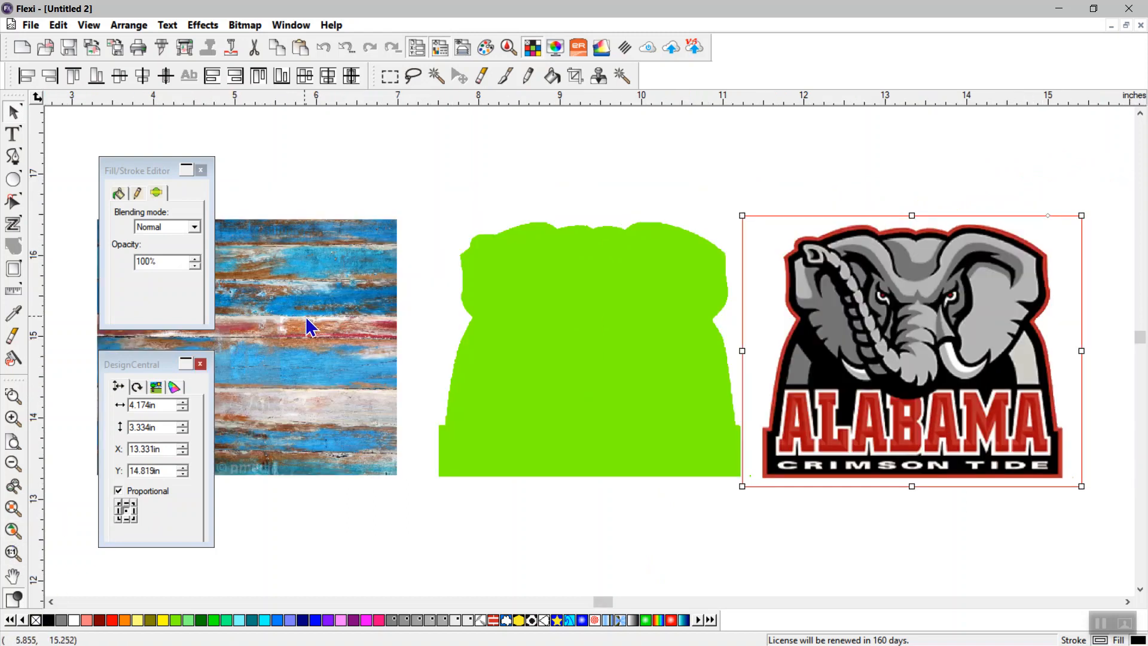
mouse_move(297, 309)
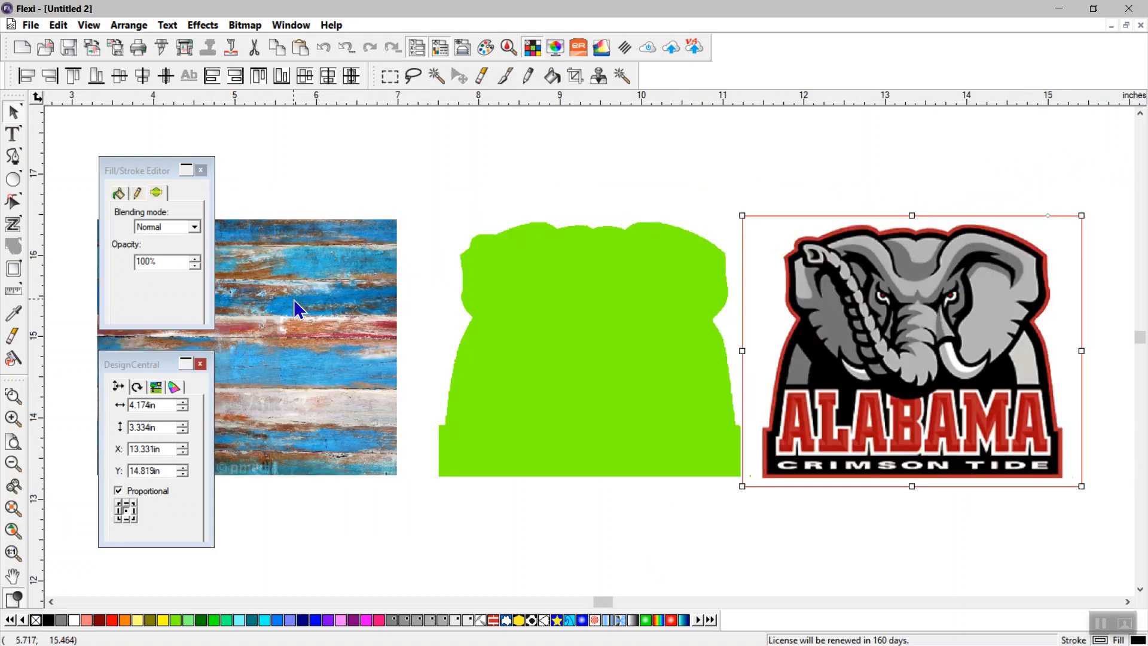
left_click(586, 348)
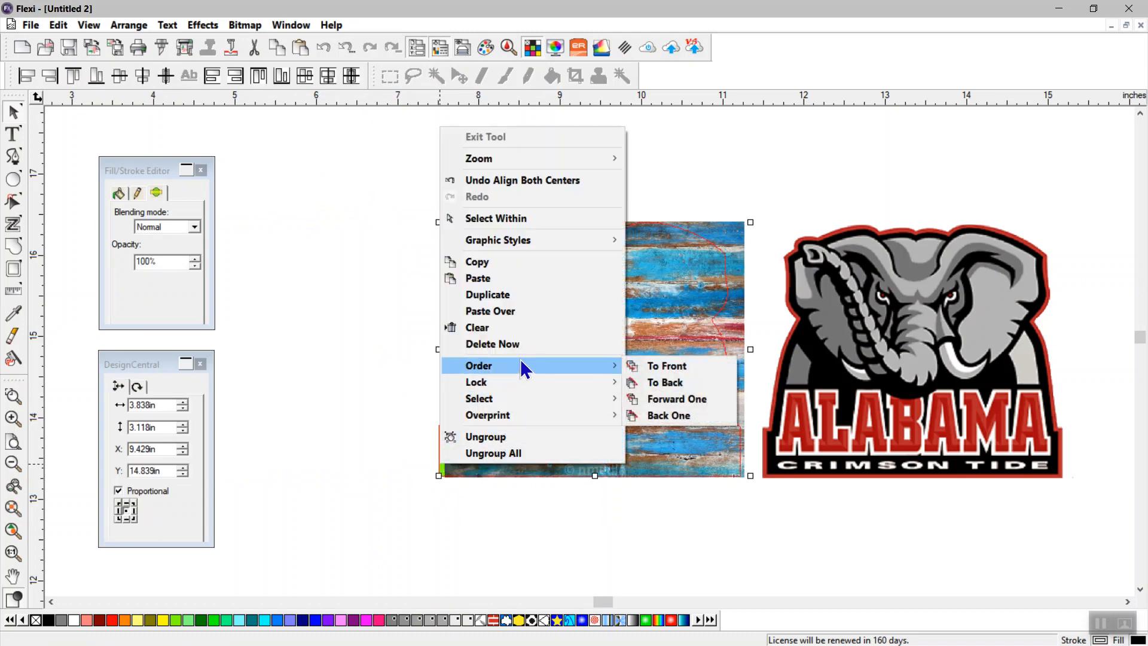
mouse_move(667, 365)
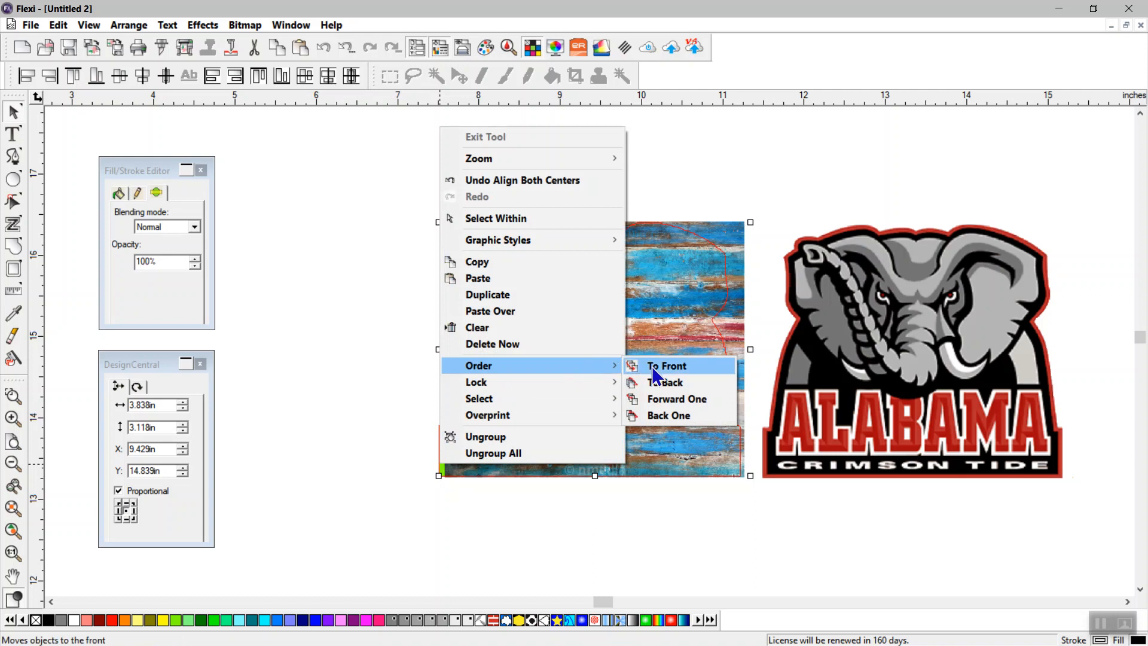
left_click(665, 366)
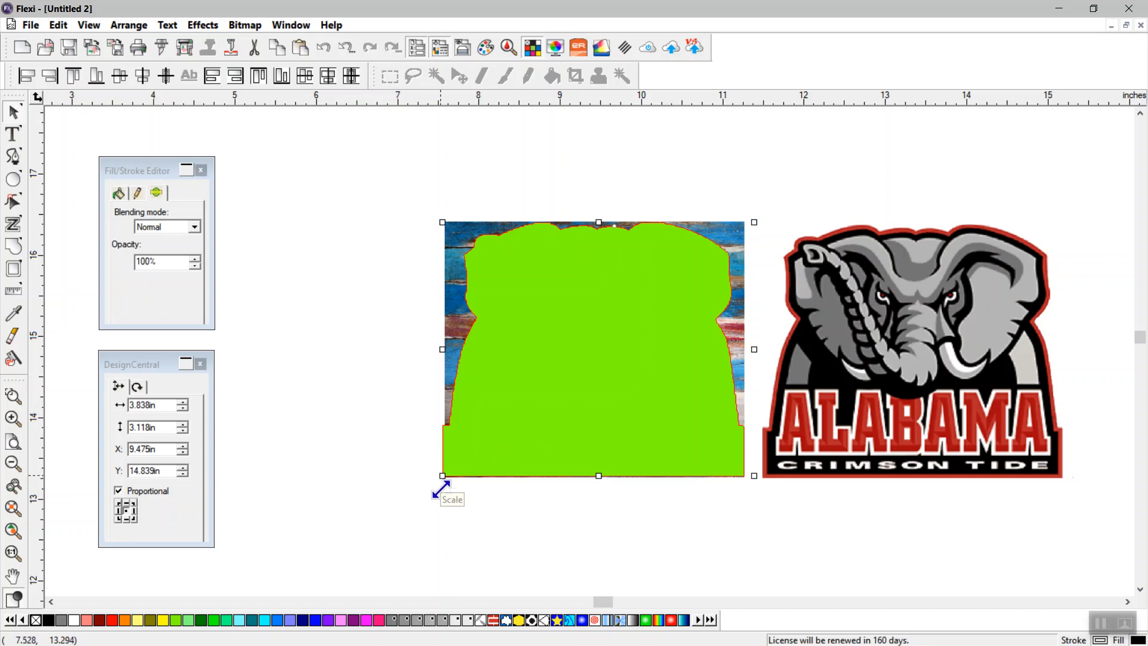
- Mask the wood texture with the green silhouette so the texture fills the logo shape
left_click(458, 498)
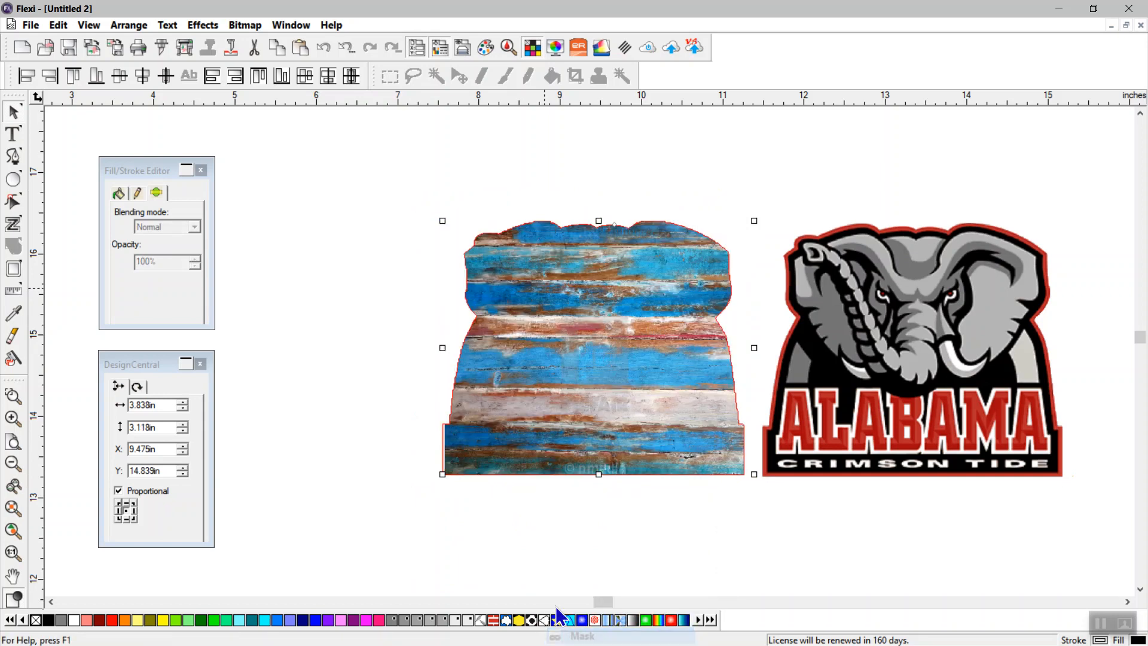
mouse_move(714, 545)
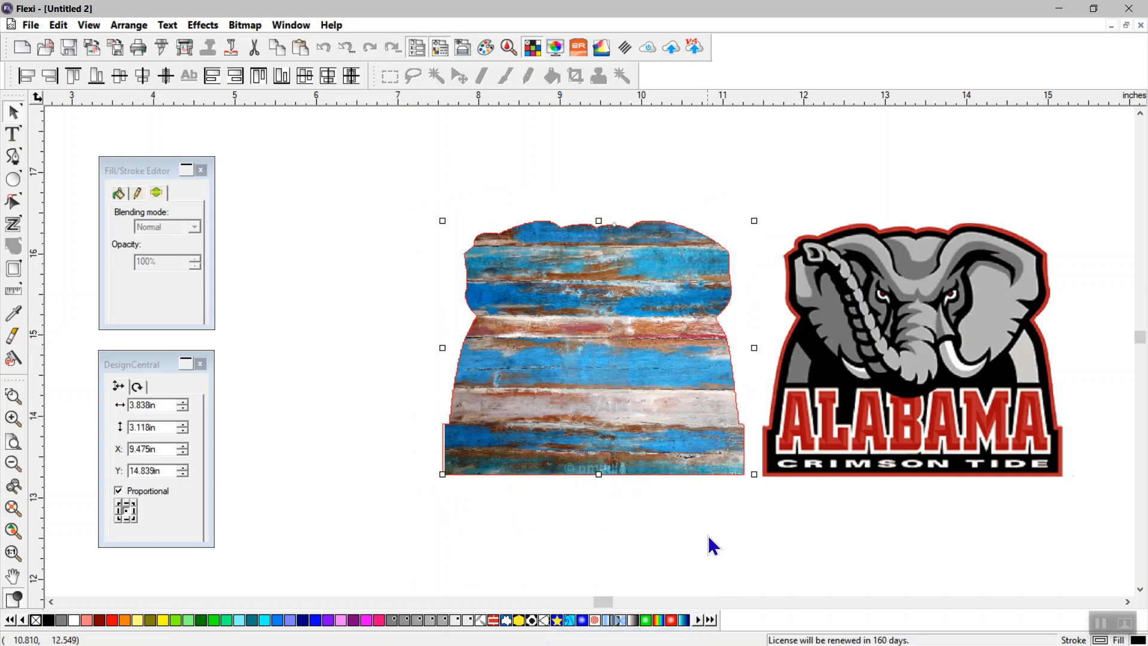
mouse_move(708, 531)
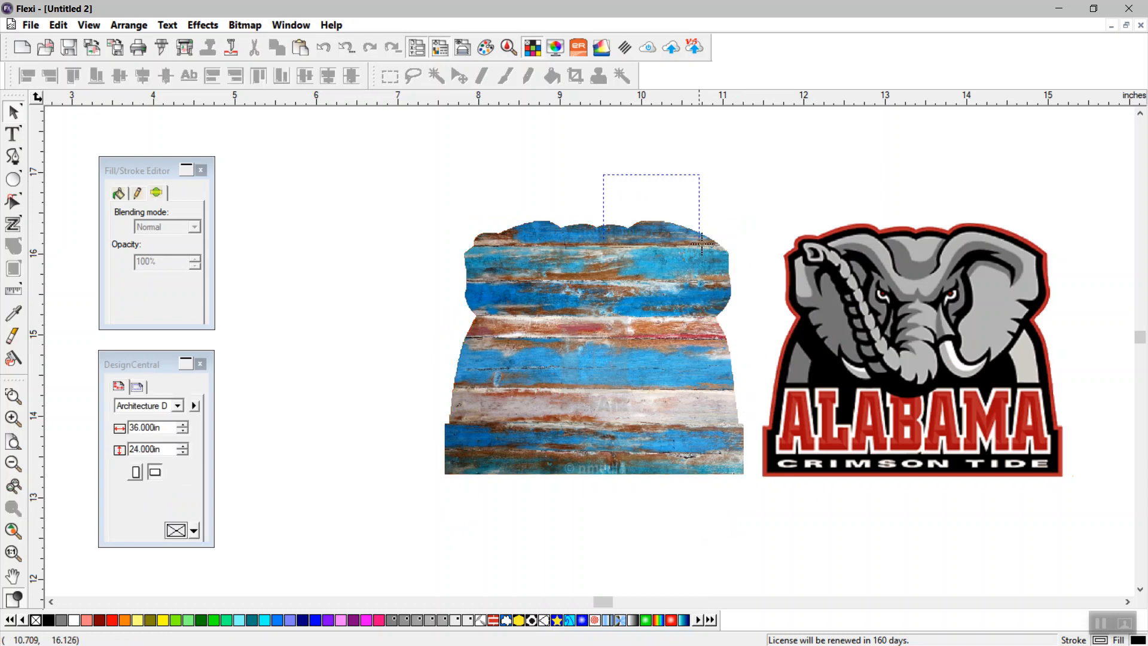
- Zoom in on the masked wood-texture logo silhouette
left_click(911, 345)
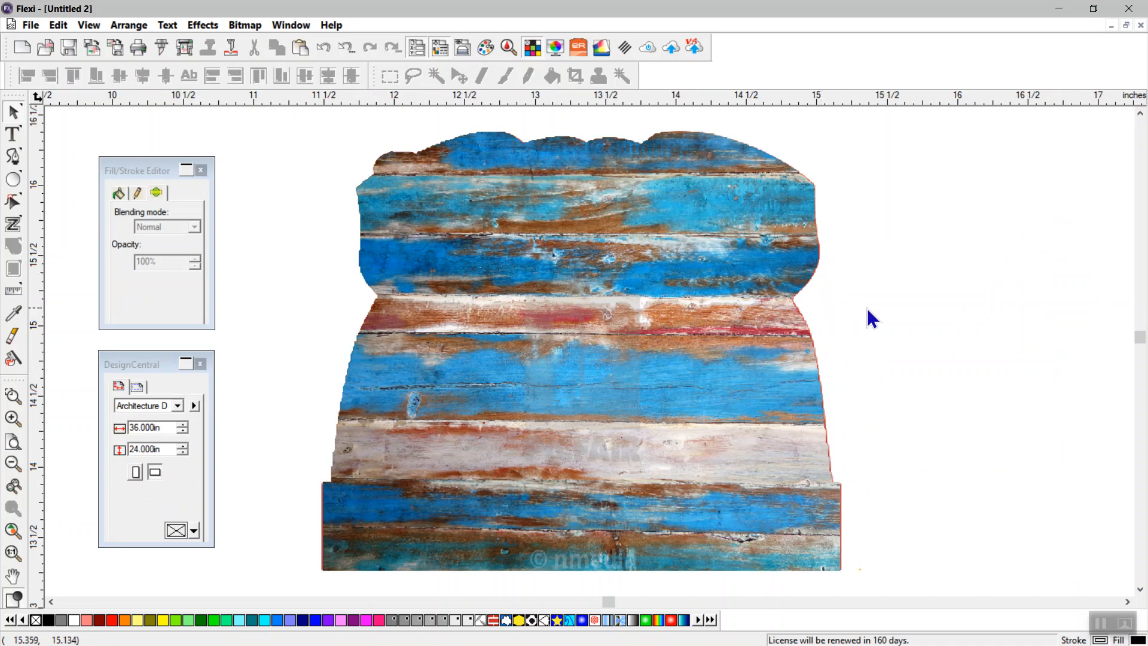
mouse_move(925, 309)
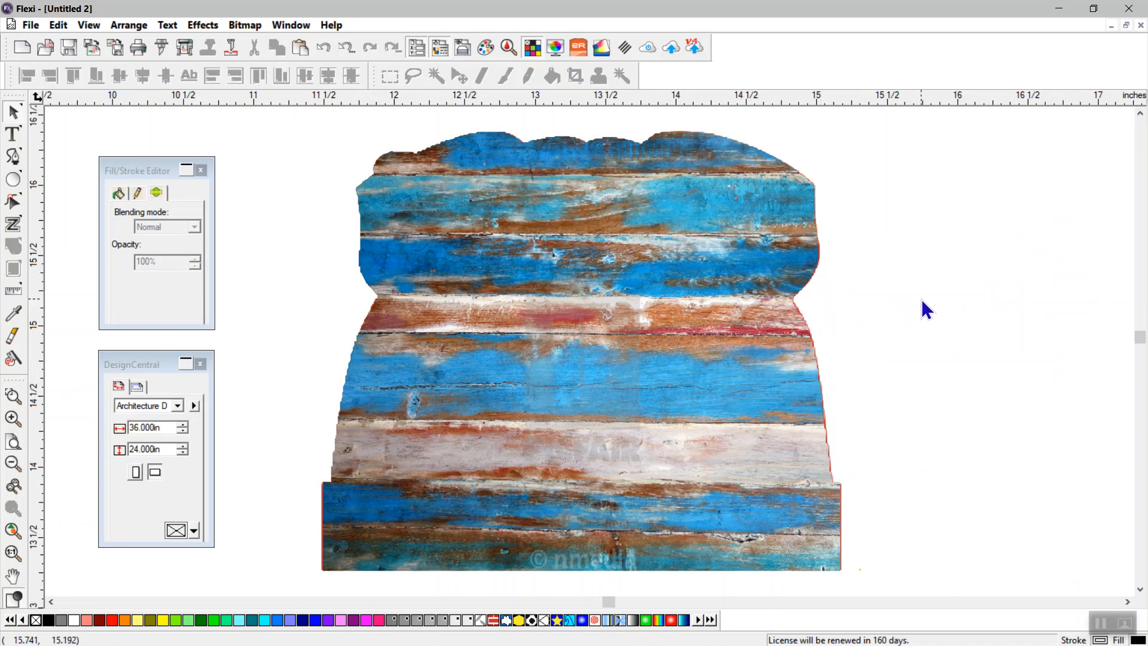
mouse_move(913, 204)
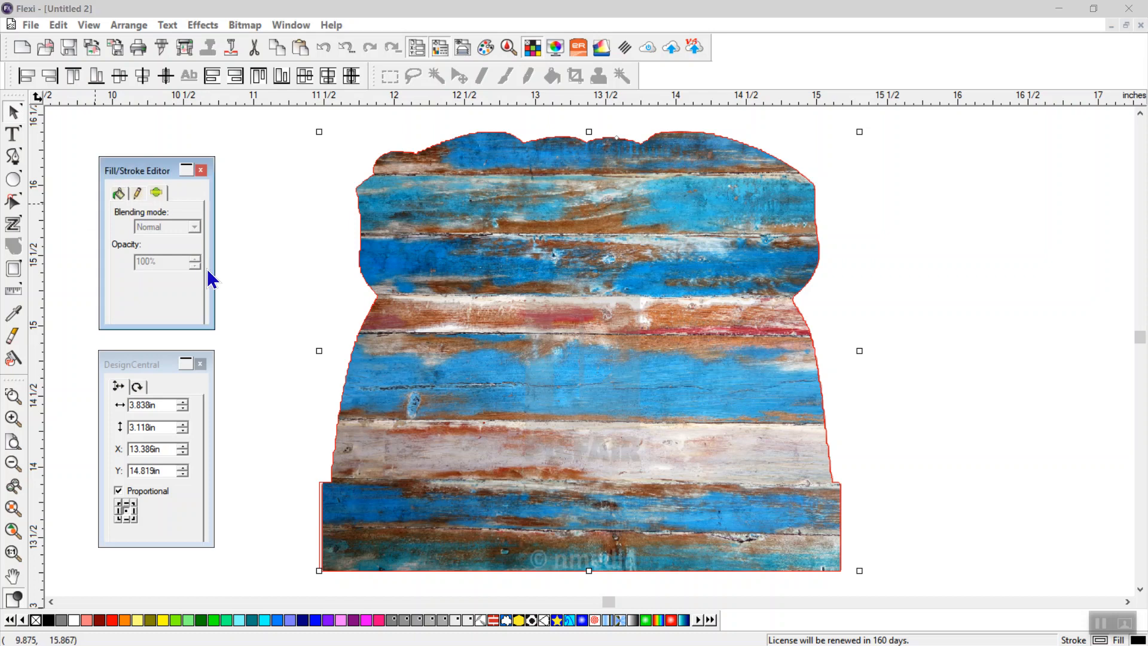
mouse_move(952, 265)
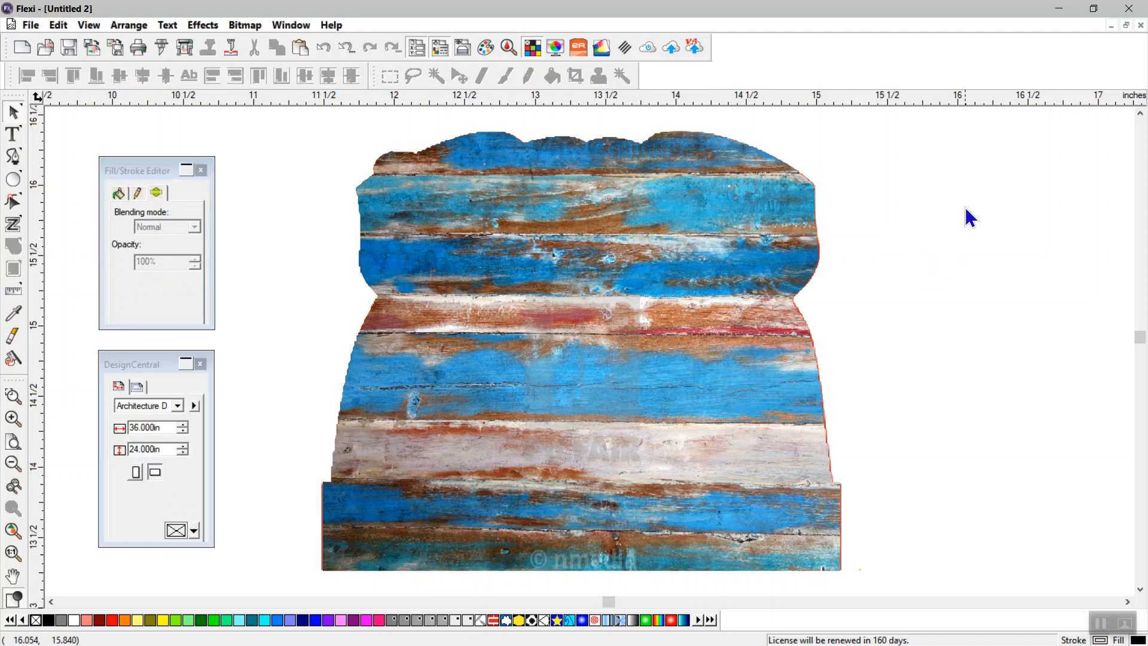
- Select the Alabama logo beneath the texture and set its blending mode to Linear Burn
right_click(970, 217)
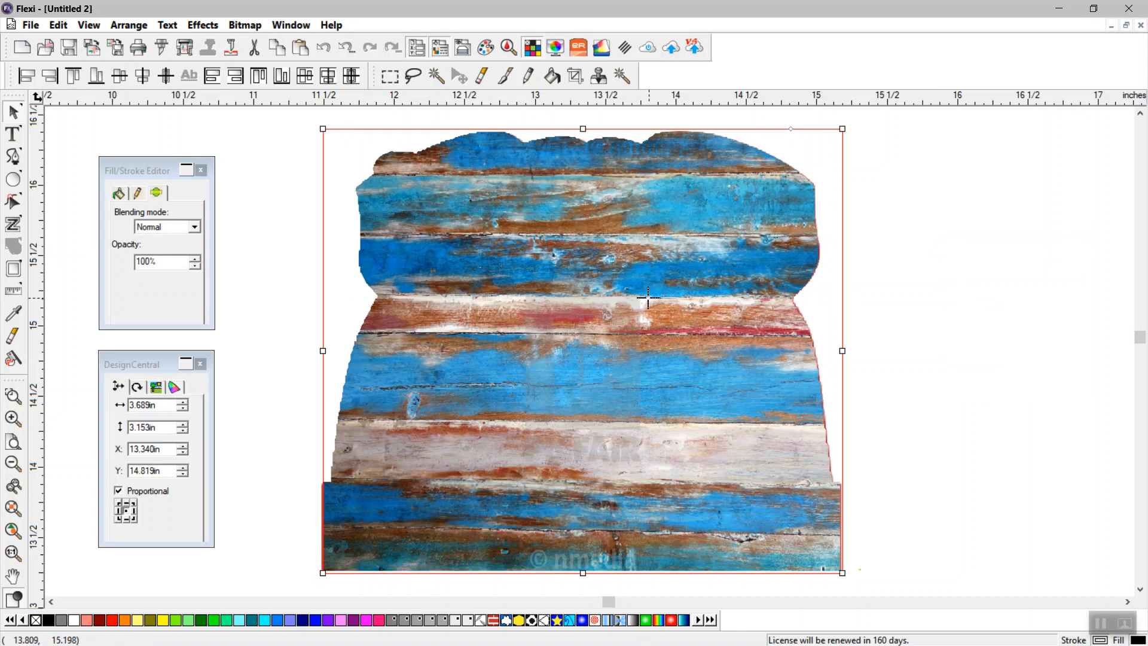
mouse_move(182, 244)
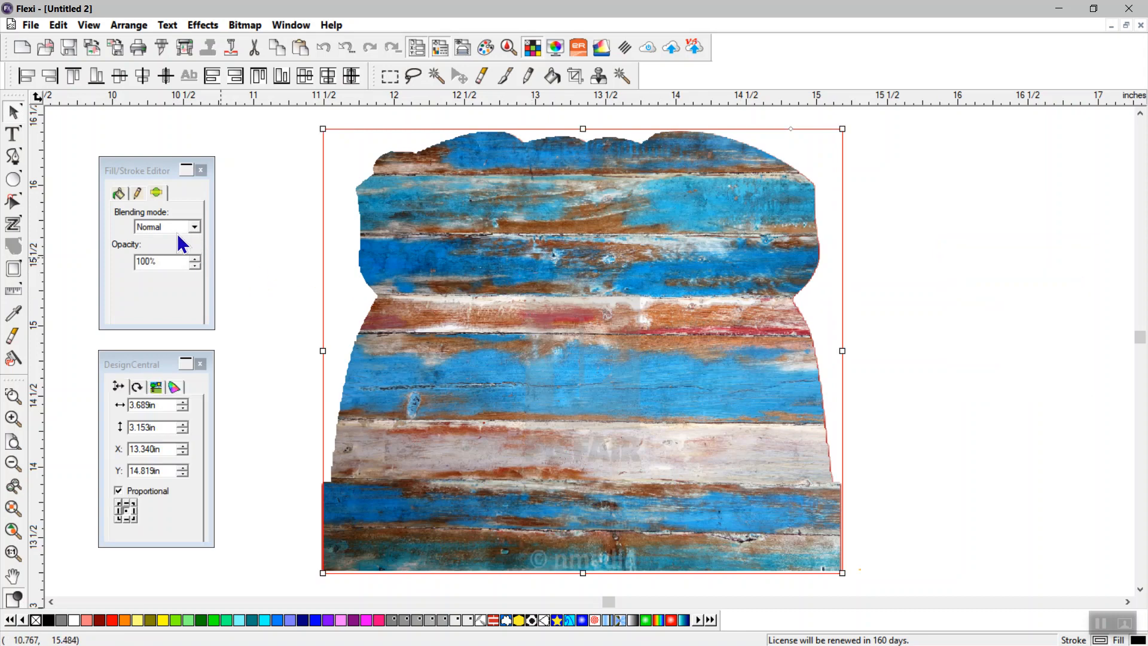
left_click(194, 226)
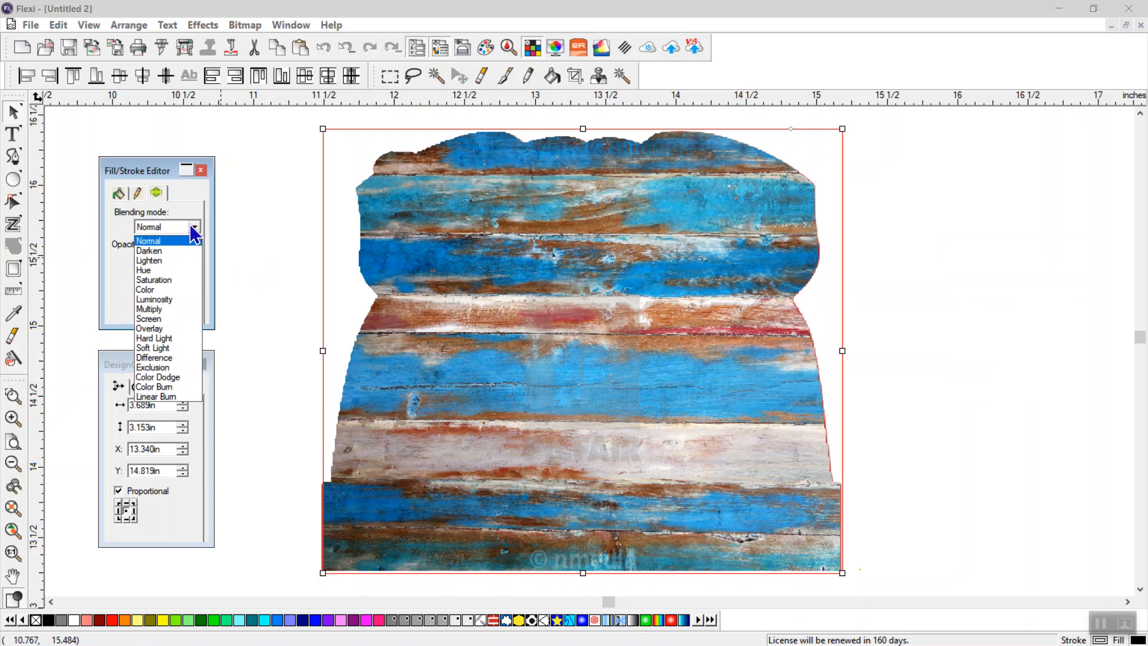
mouse_move(180, 396)
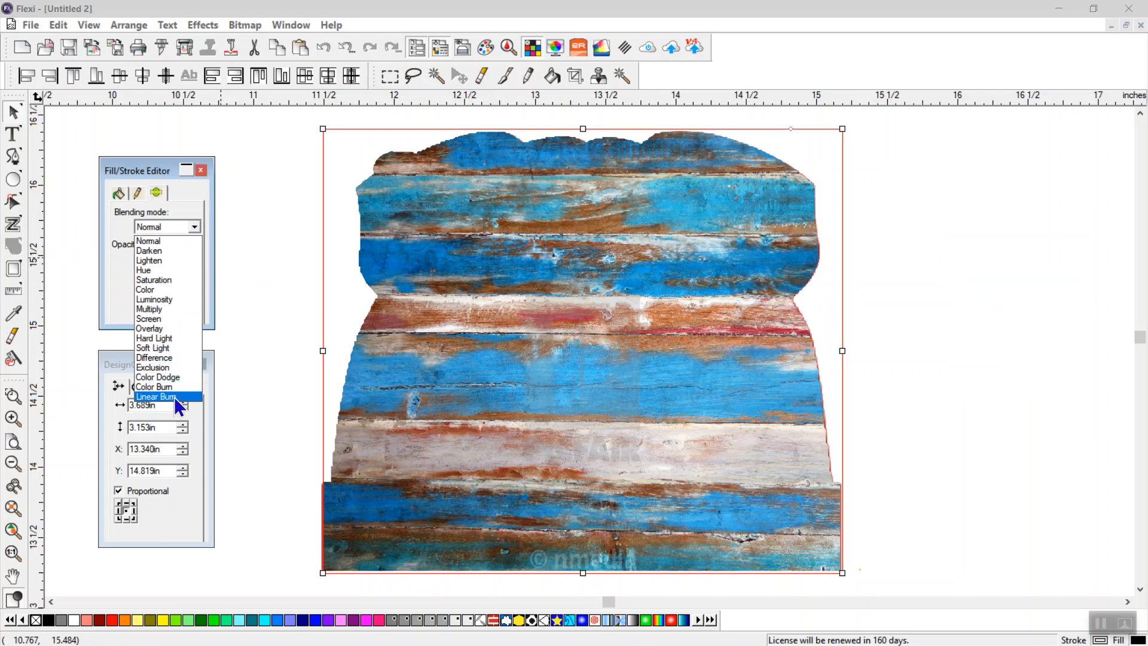
left_click(156, 396)
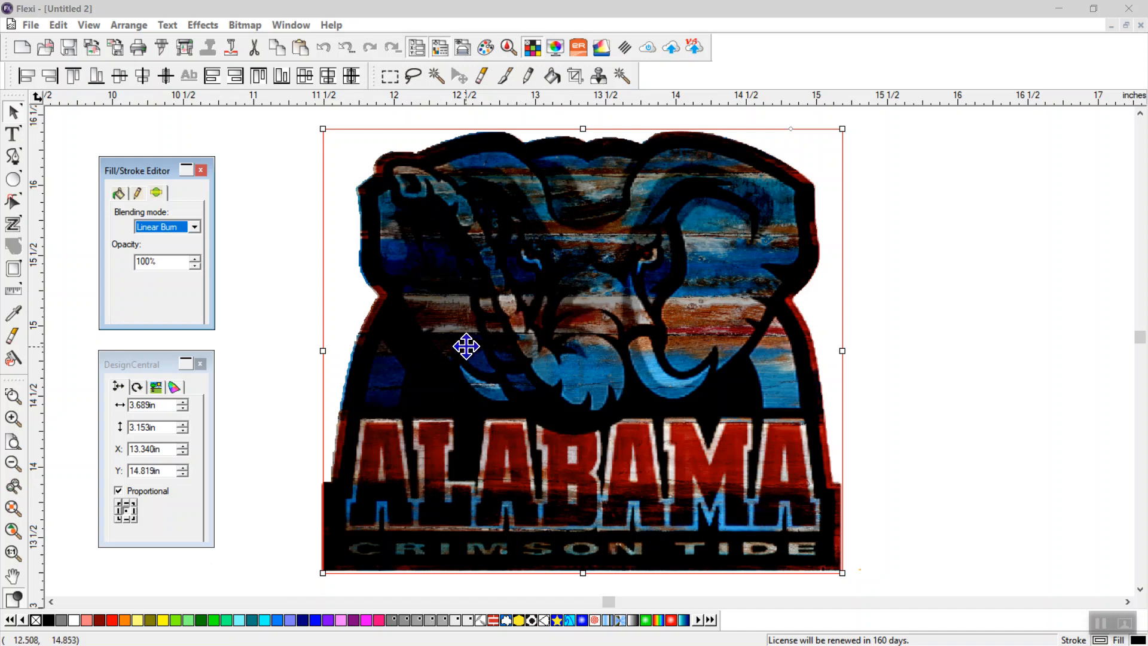
mouse_move(513, 387)
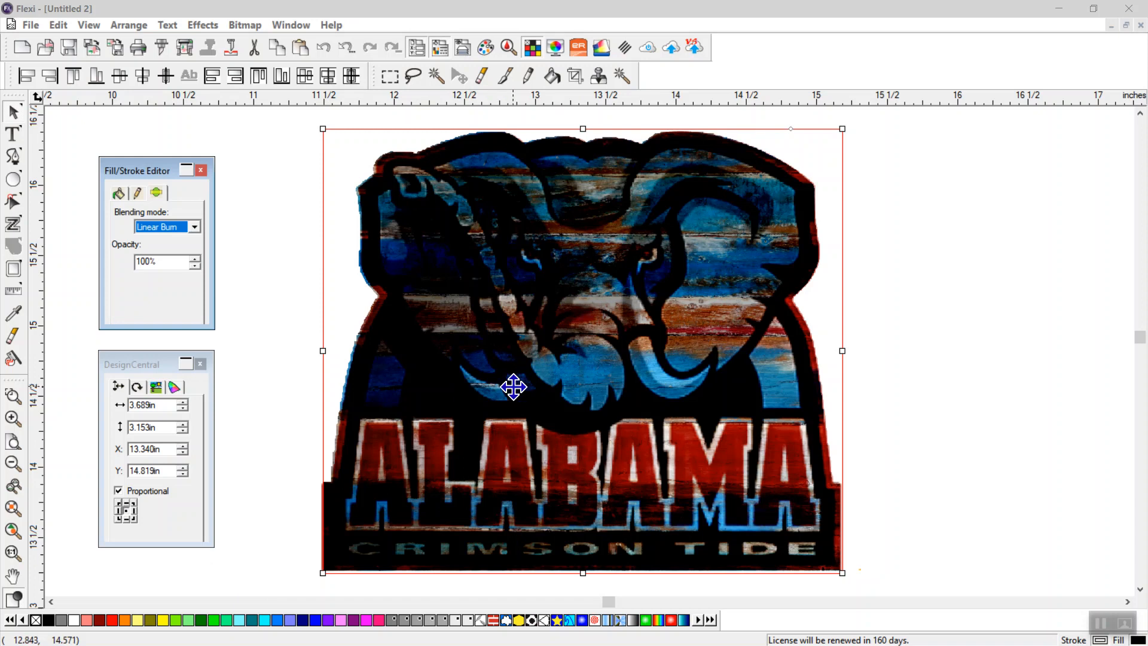
mouse_move(519, 369)
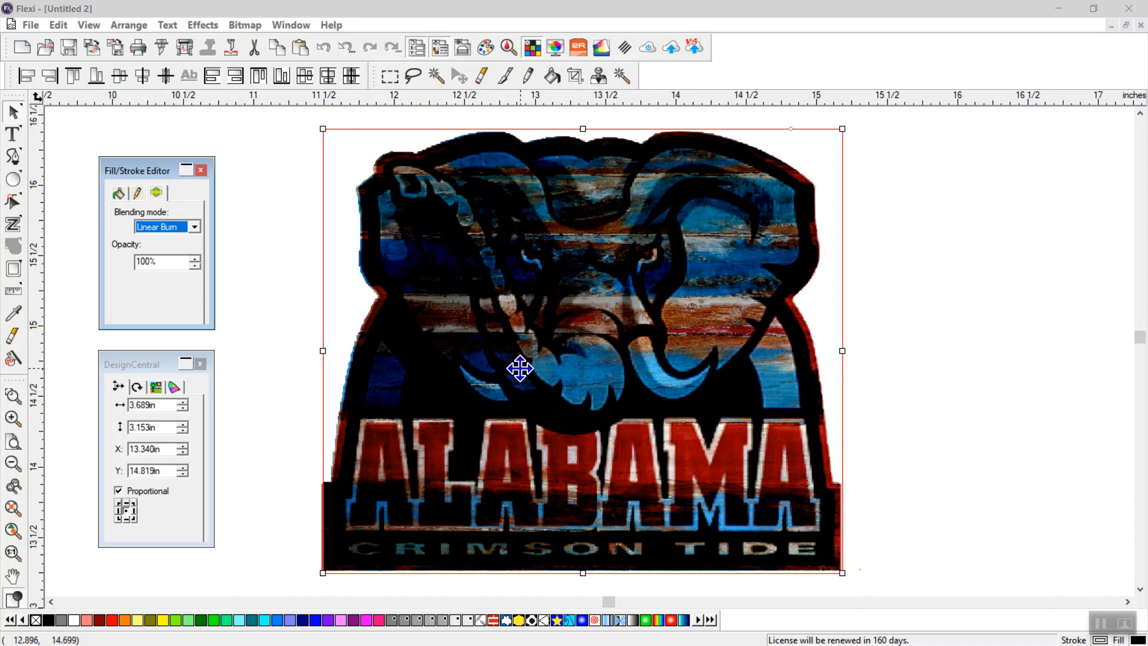
mouse_move(196, 237)
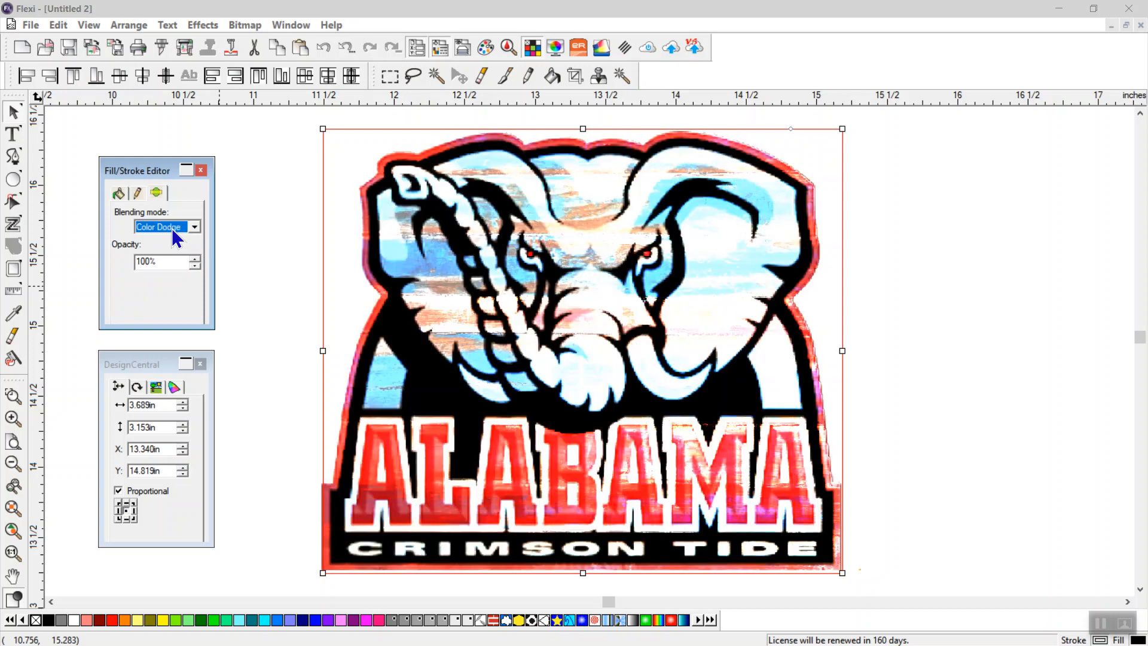
- Try Difference blending on the logo, then switch it to Hard Light
left_click(167, 226)
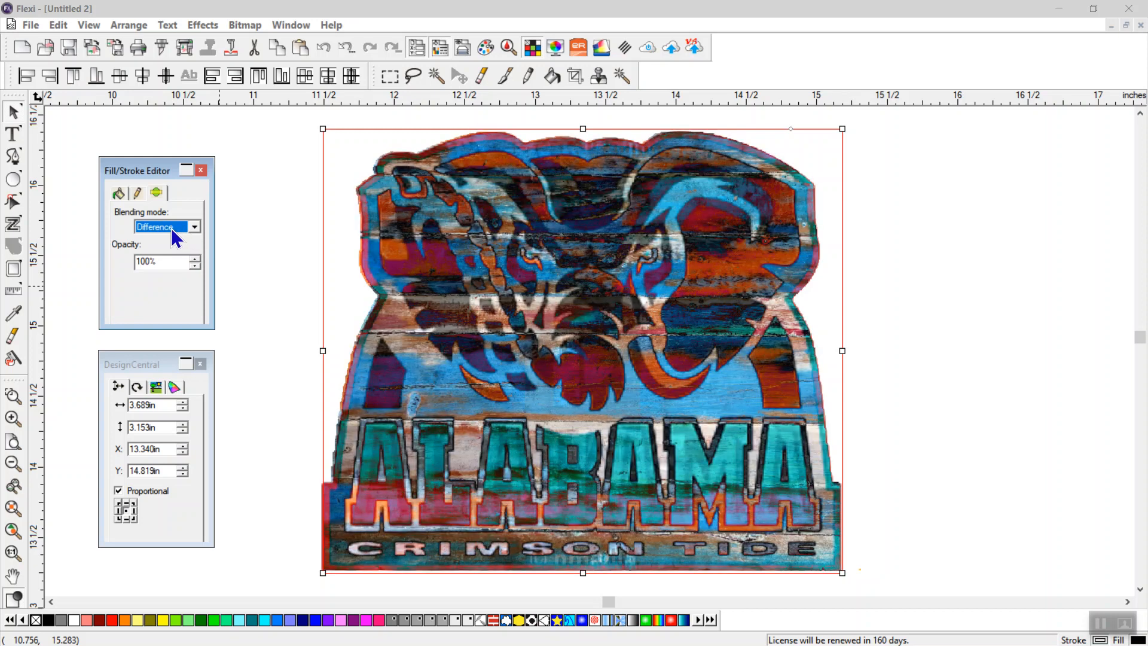
left_click(193, 227)
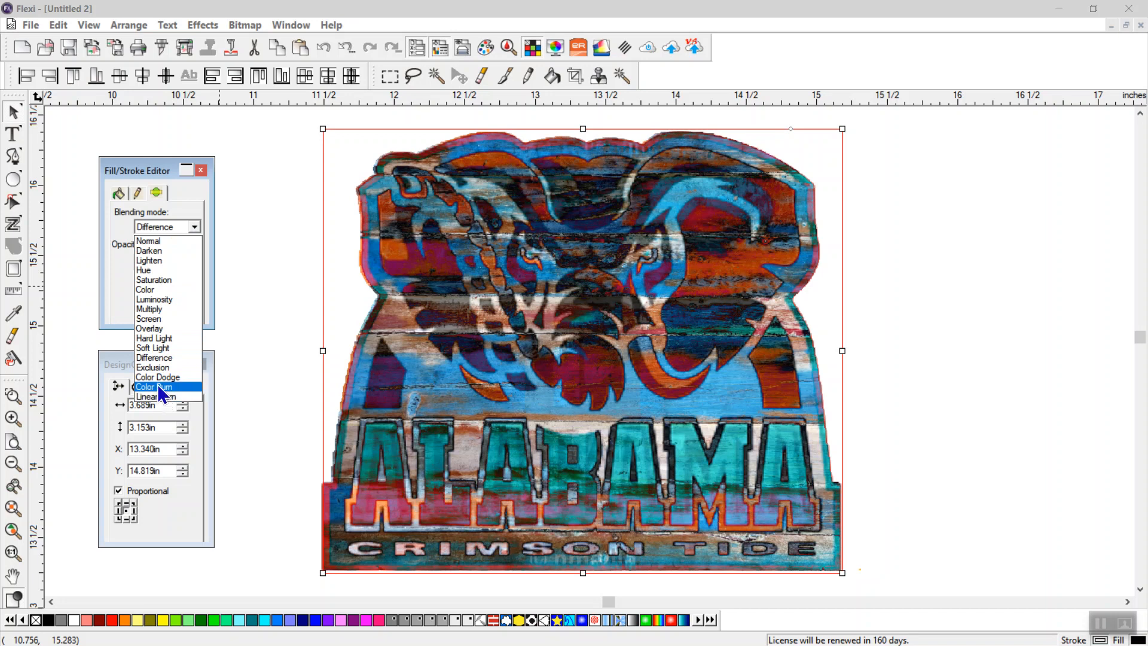
mouse_move(170, 344)
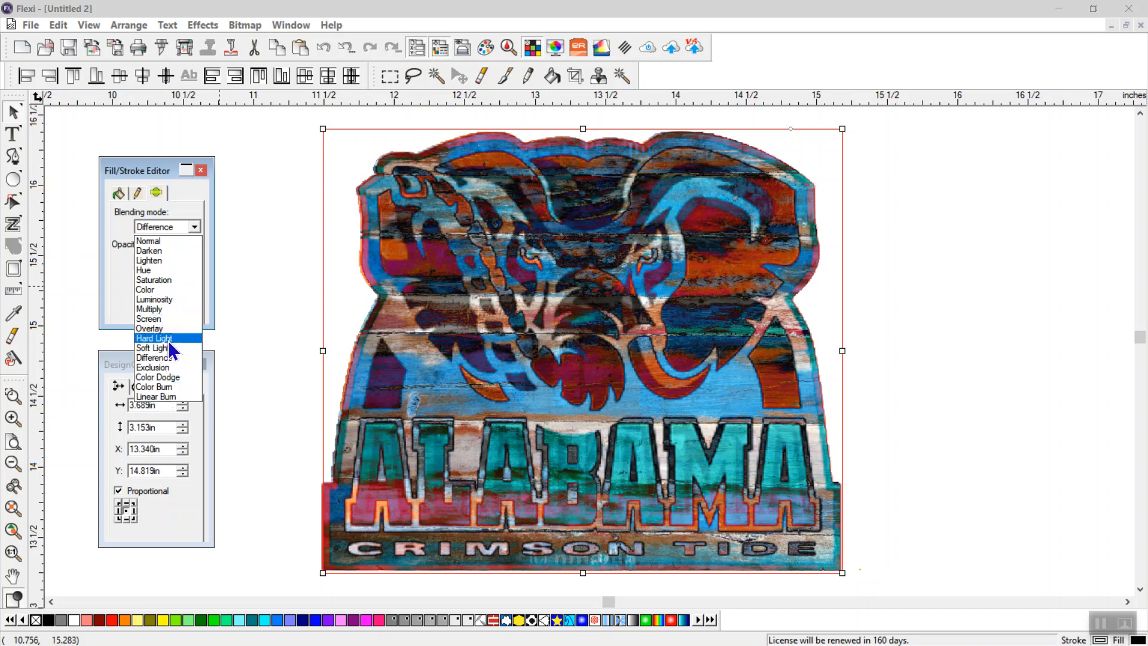
left_click(153, 339)
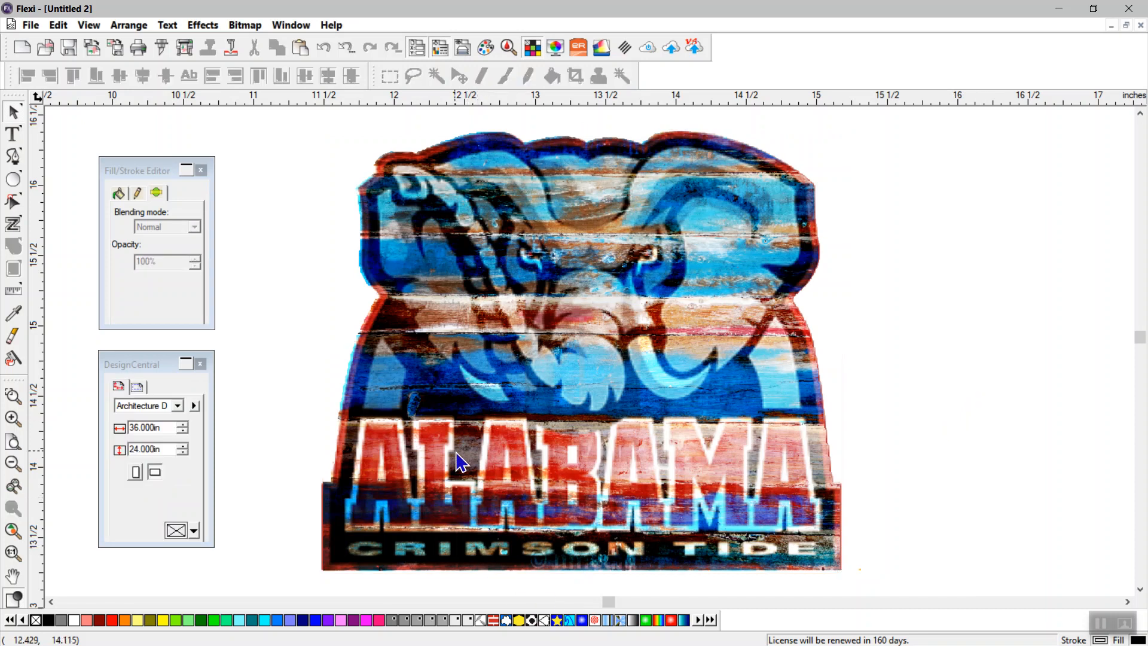
mouse_move(557, 377)
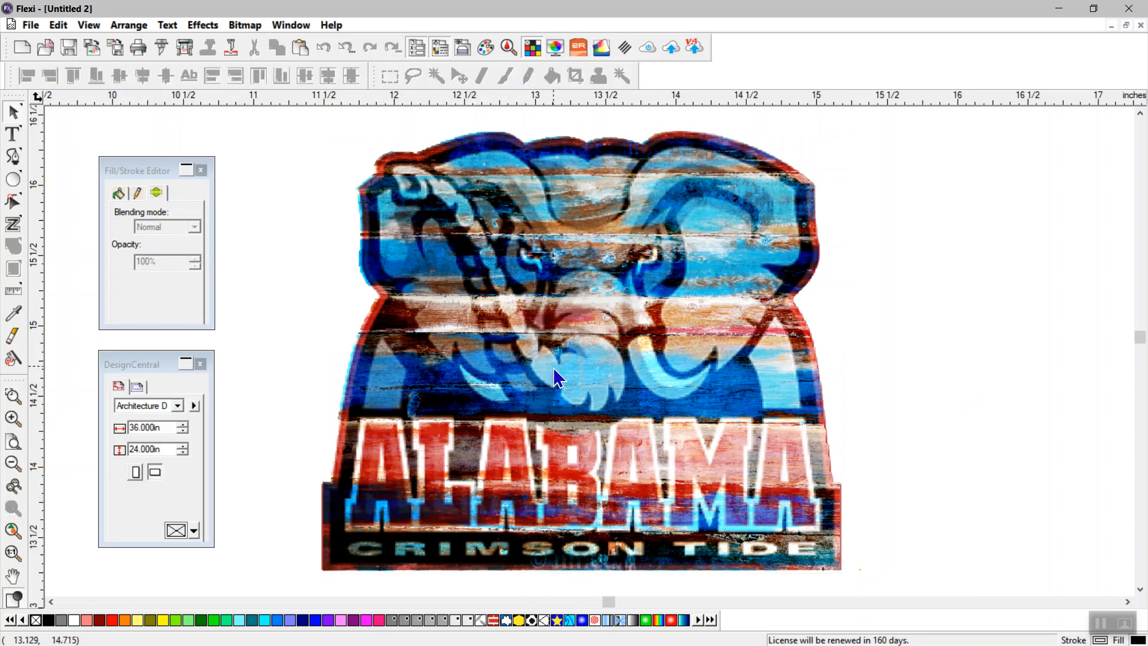
mouse_move(574, 169)
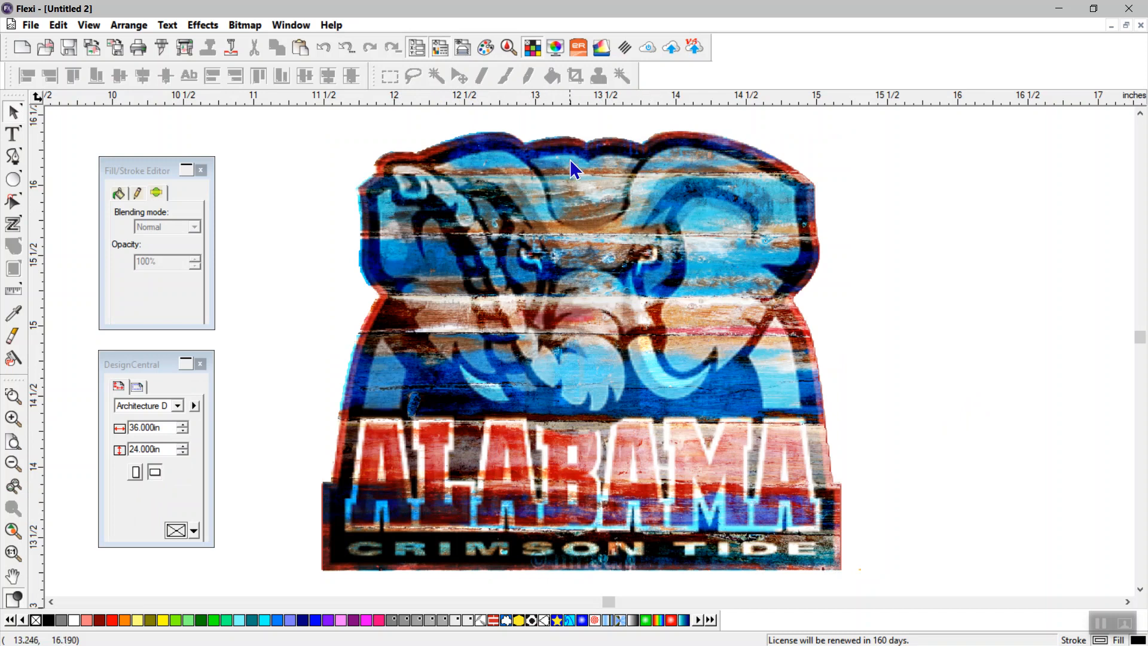
mouse_move(923, 323)
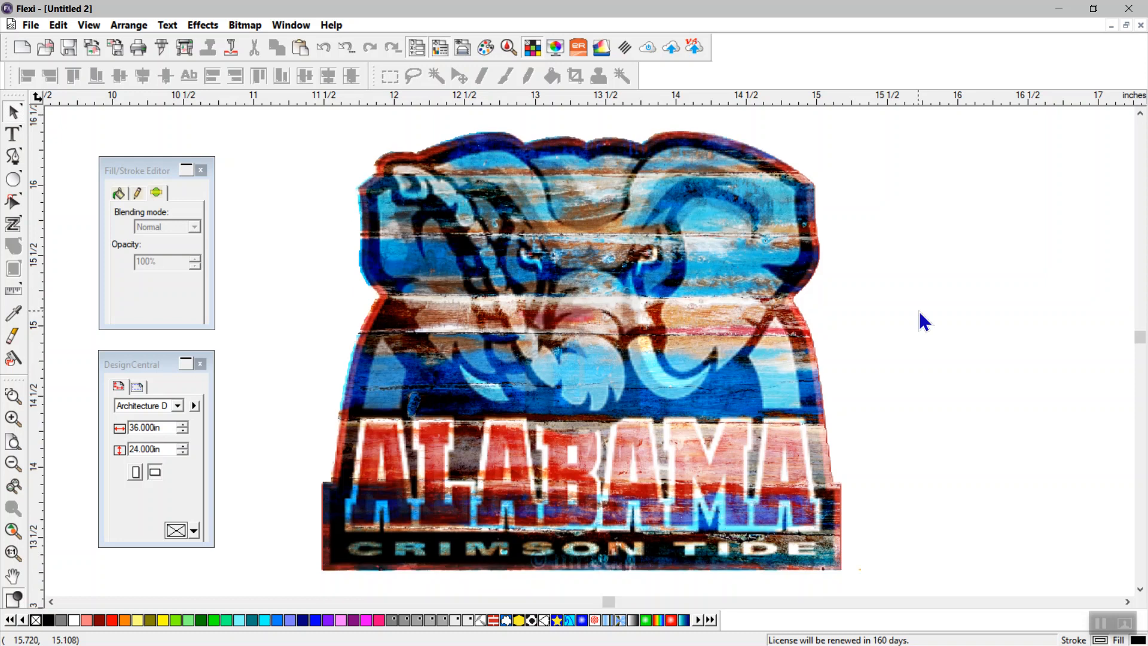
mouse_move(952, 322)
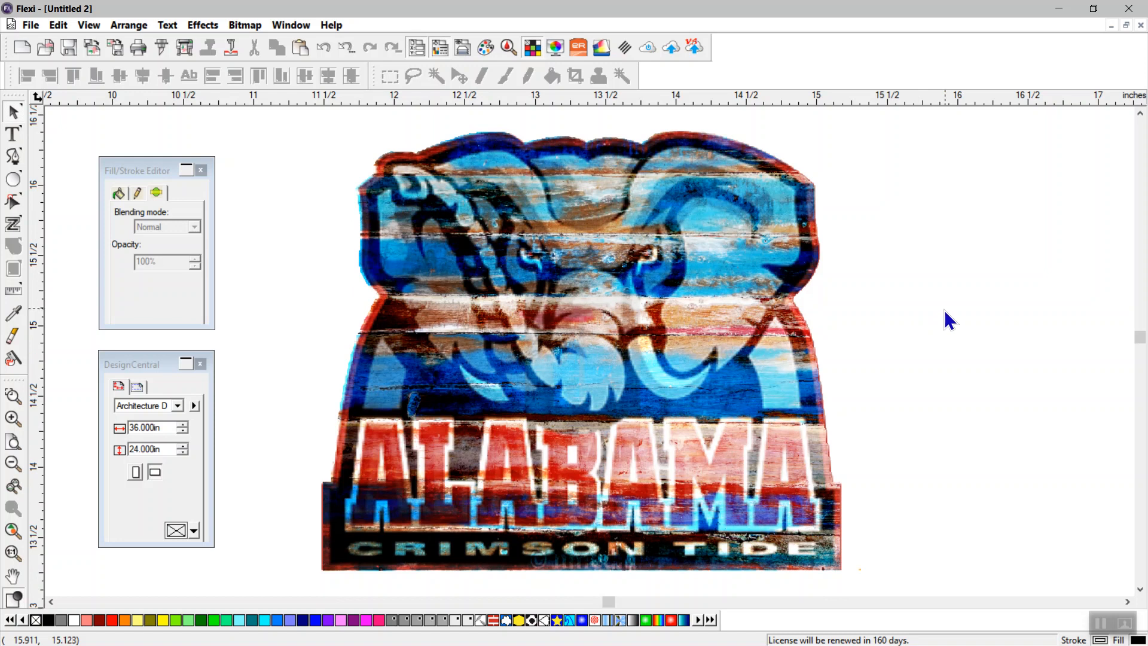
mouse_move(900, 357)
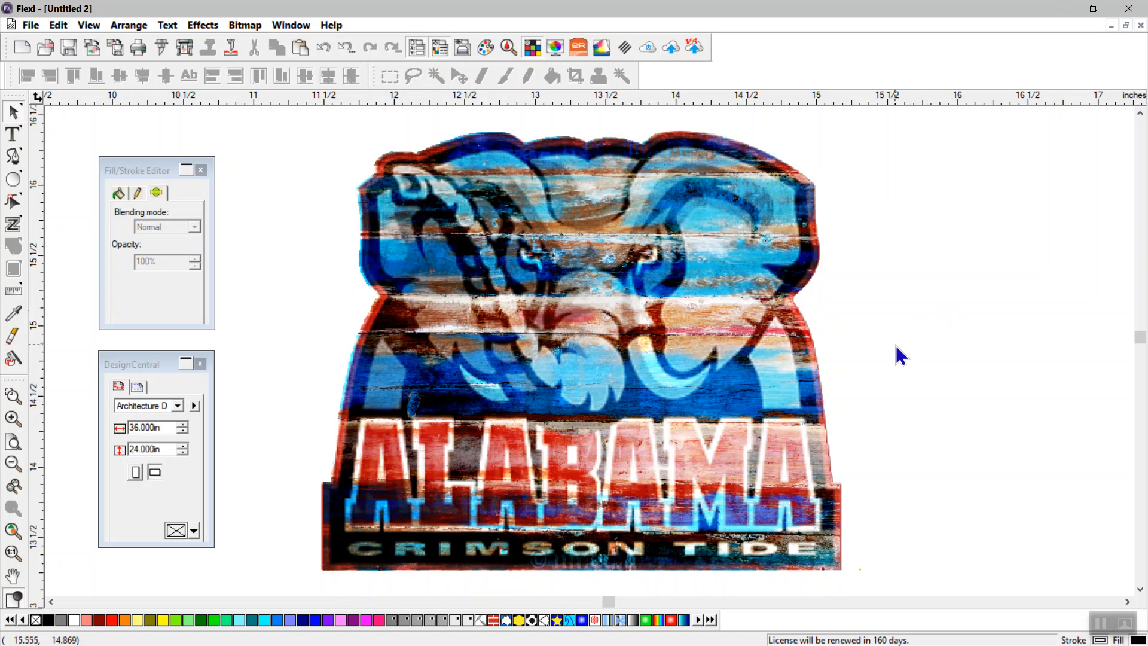